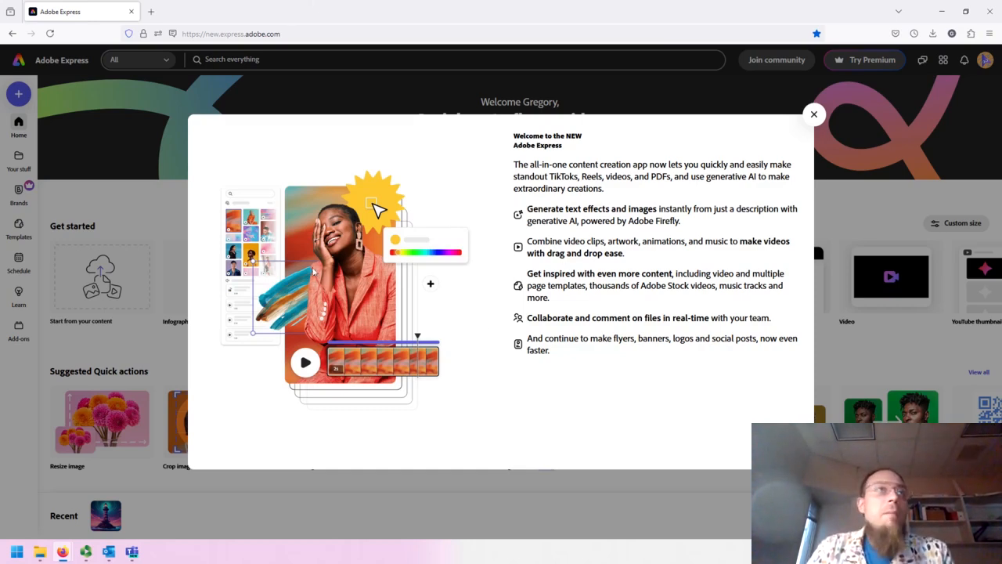
mouse_move(650, 263)
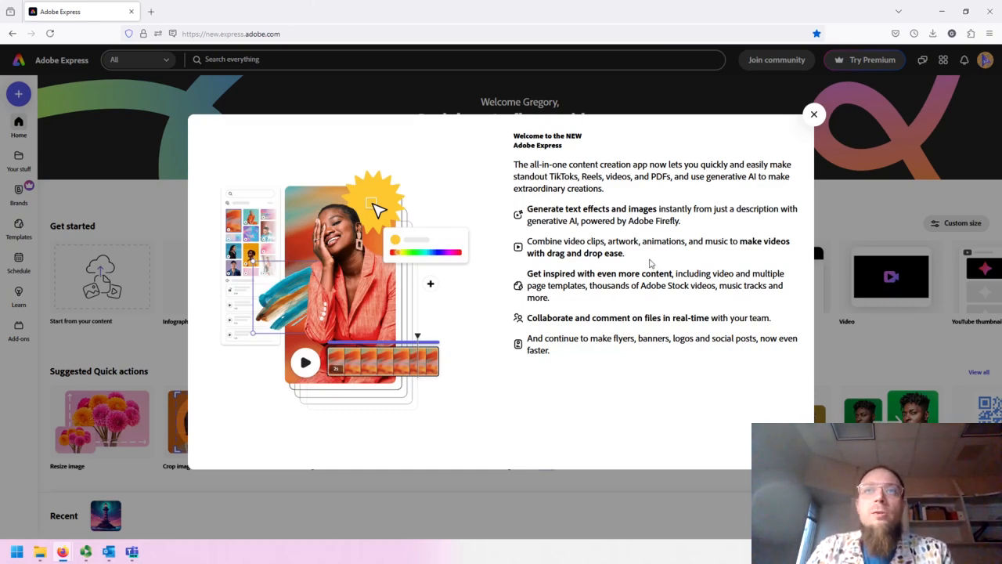
mouse_move(677, 205)
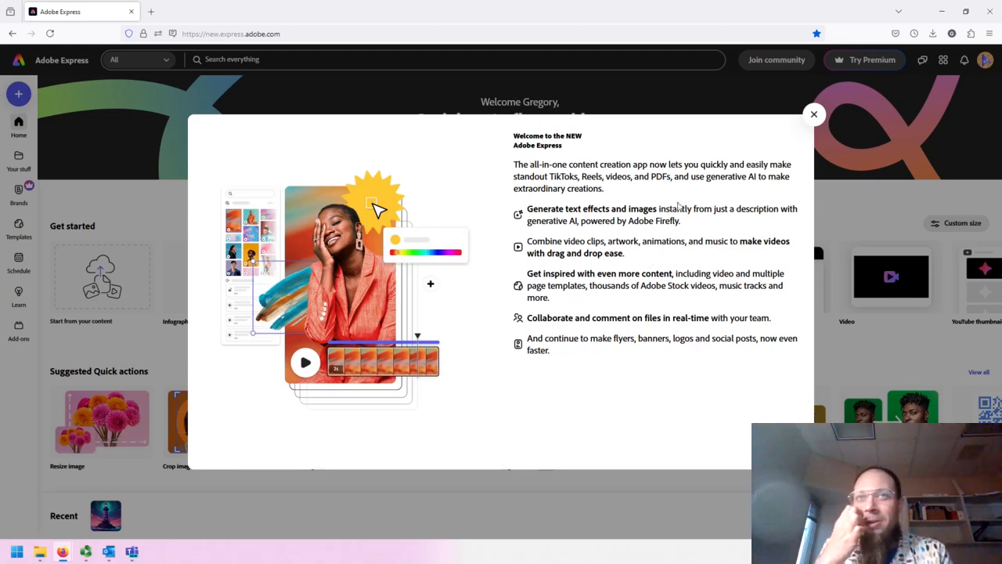
mouse_move(410, 212)
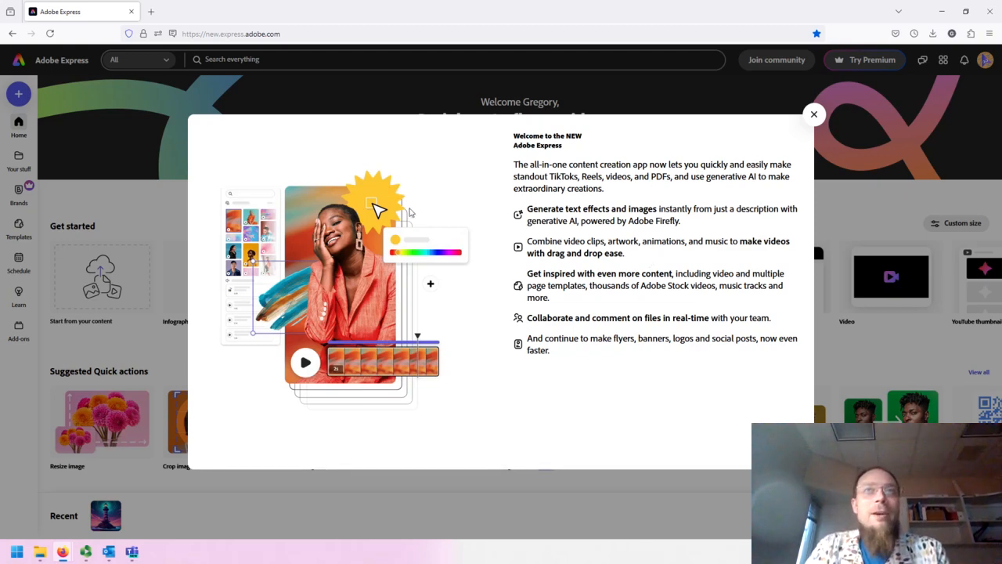
mouse_move(429, 181)
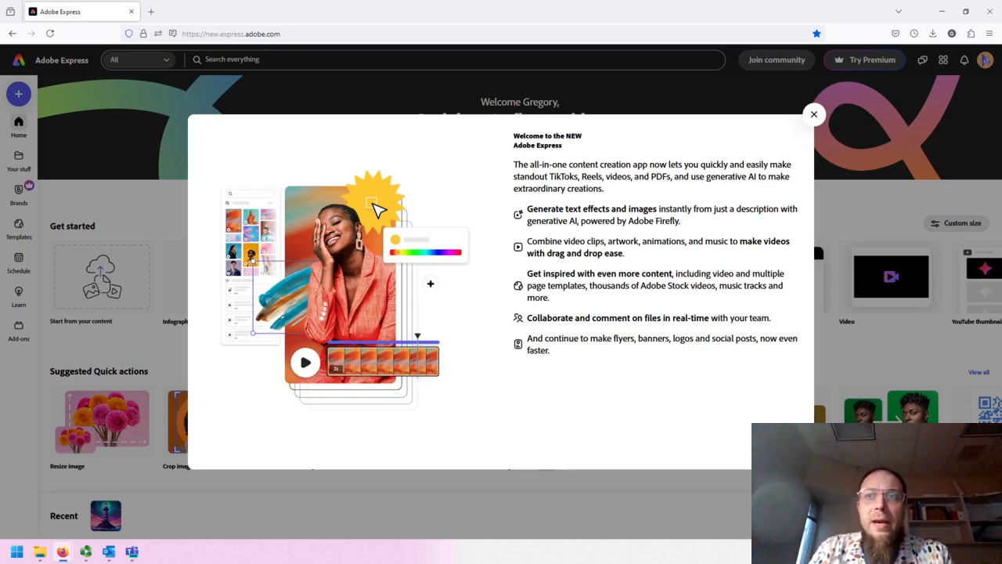
Close the welcome dialog to reveal the home page with Get started and quick actions
left_click(815, 112)
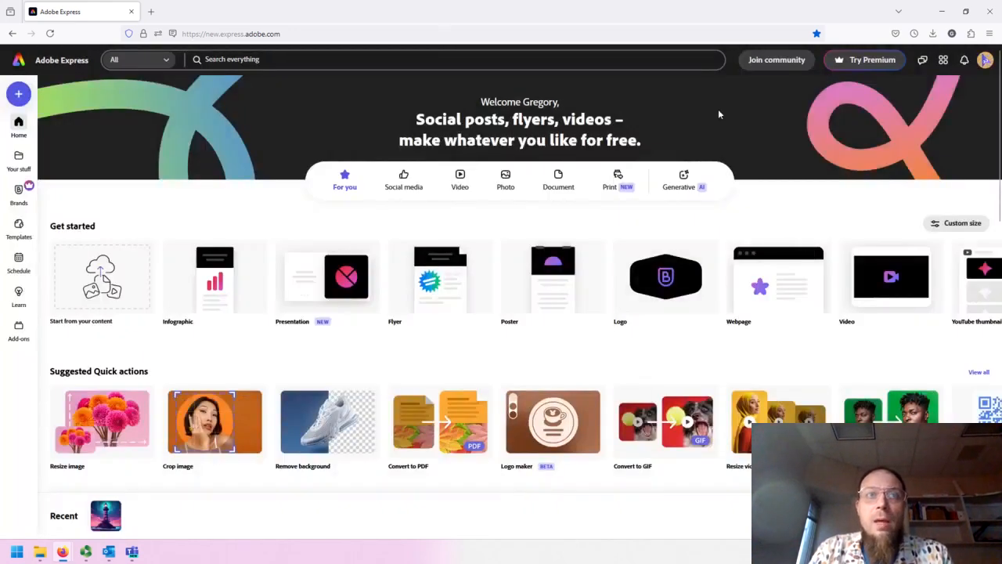
mouse_move(172, 132)
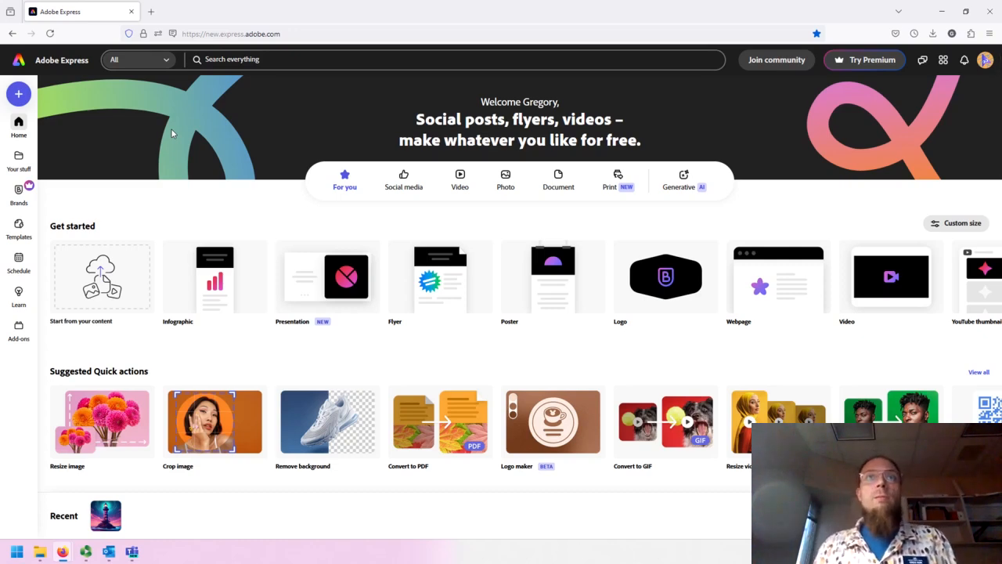
mouse_move(849, 164)
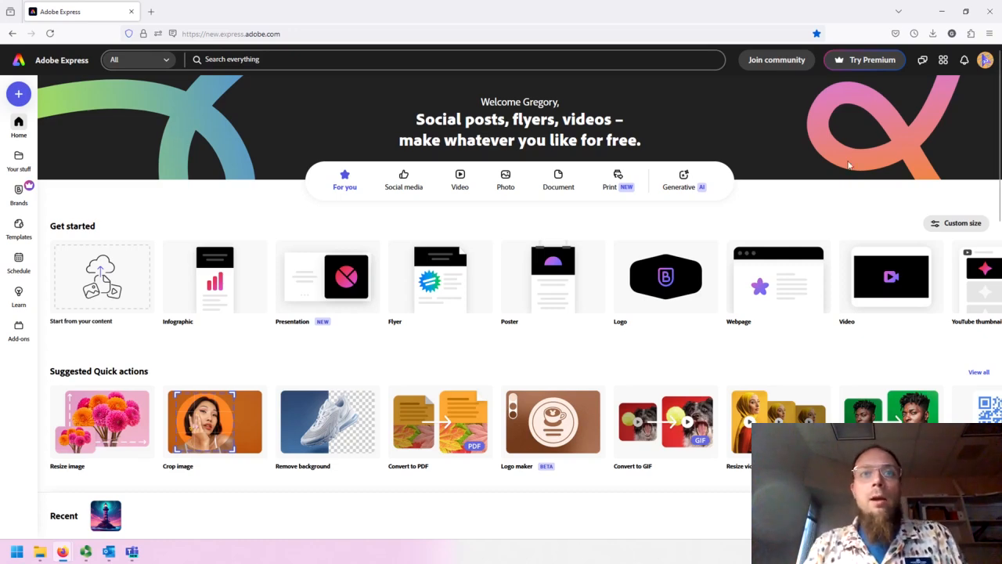
mouse_move(791, 166)
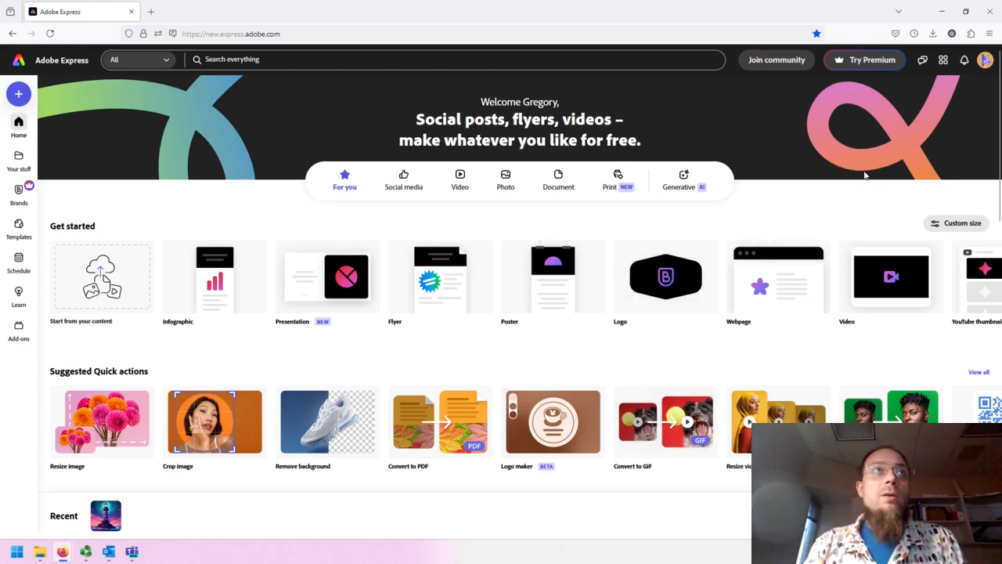
mouse_move(863, 229)
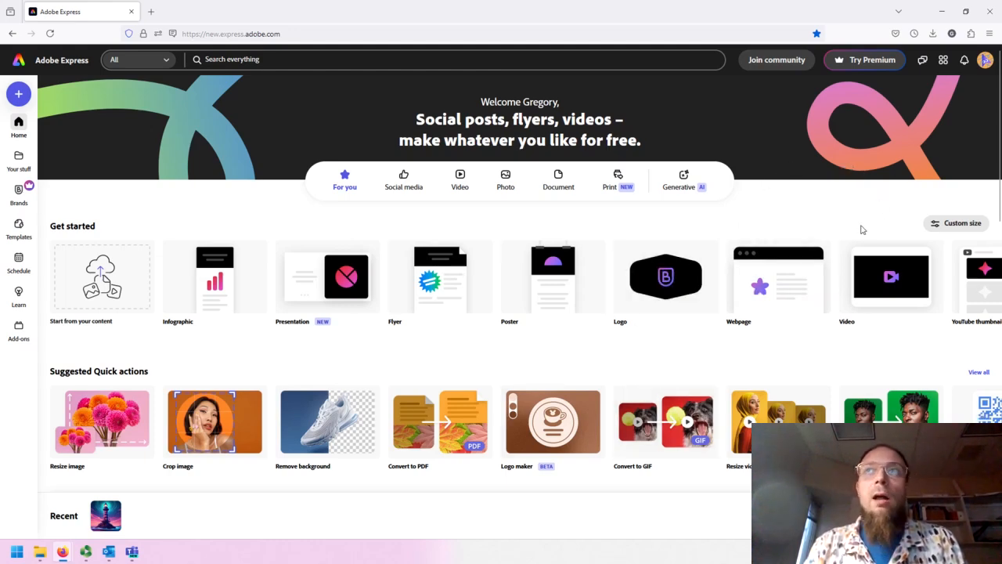
mouse_move(780, 161)
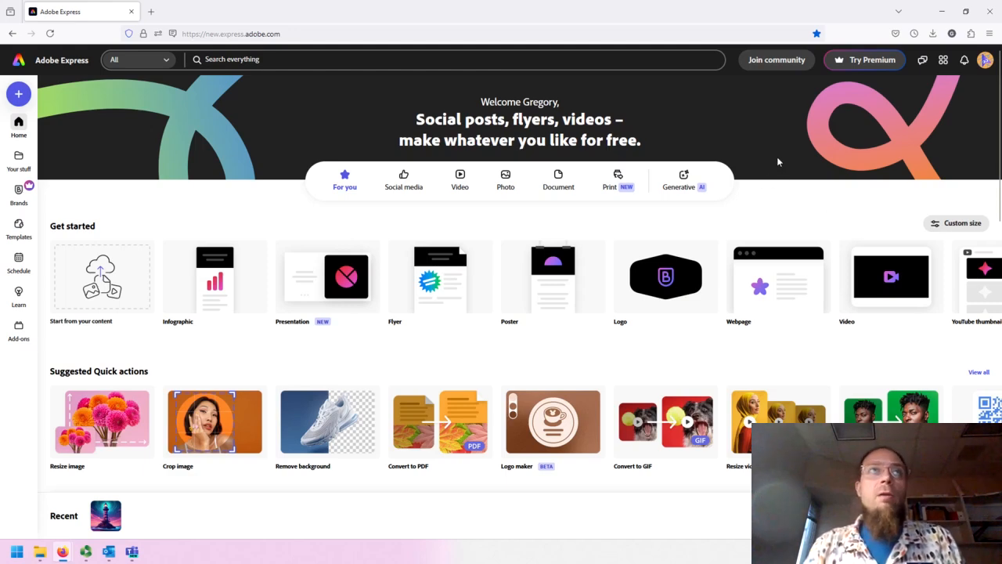
mouse_move(789, 201)
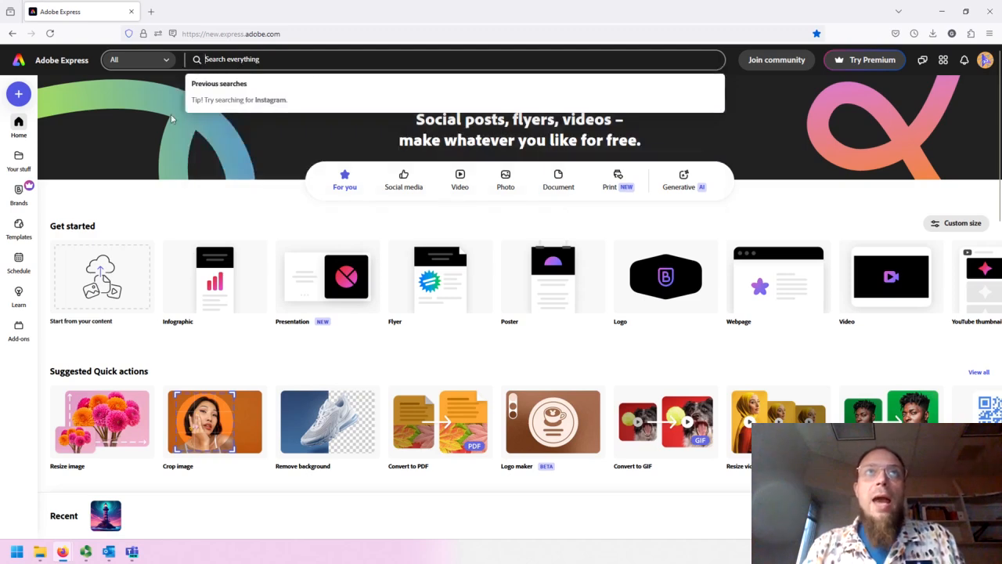
mouse_move(182, 53)
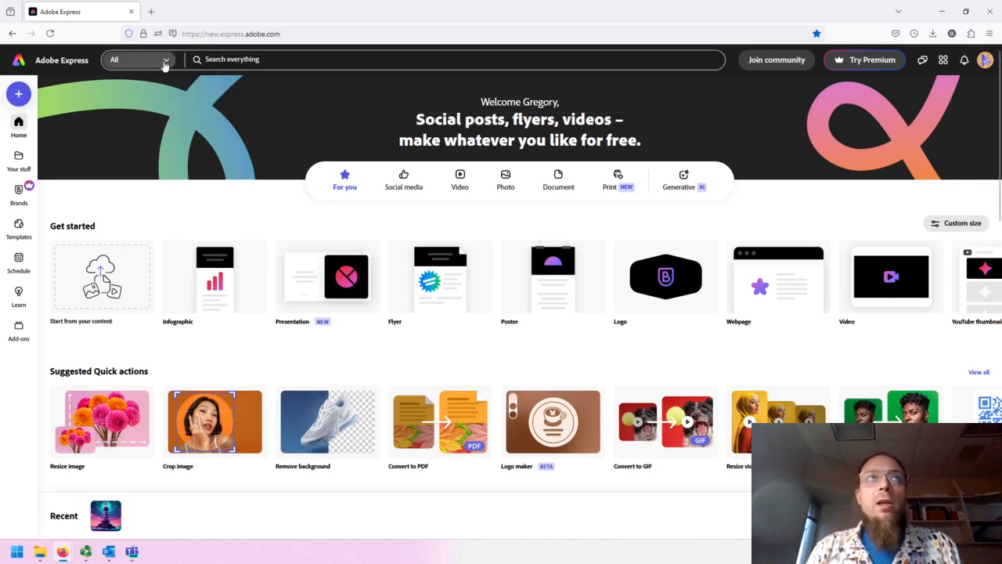
left_click(138, 59)
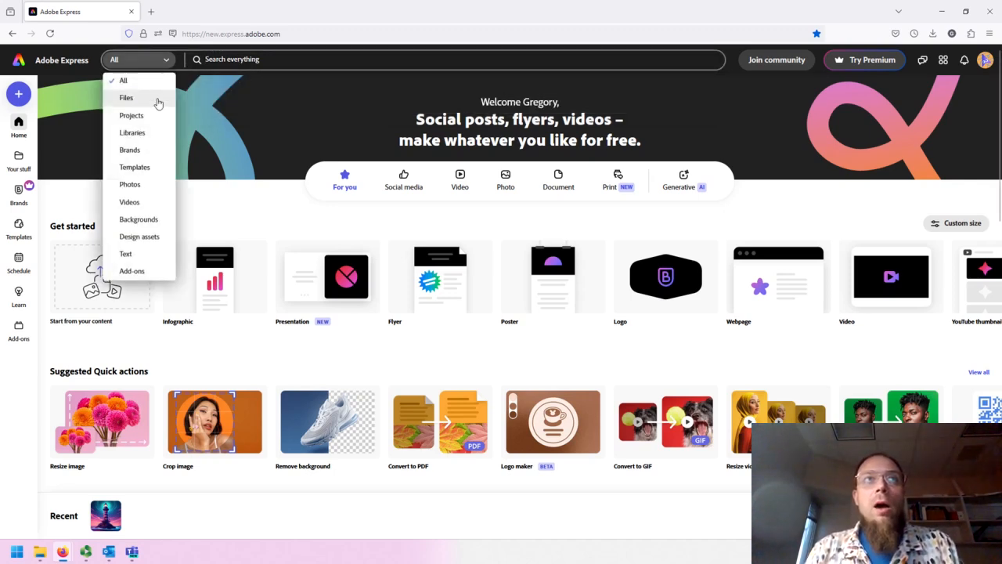
mouse_move(129, 93)
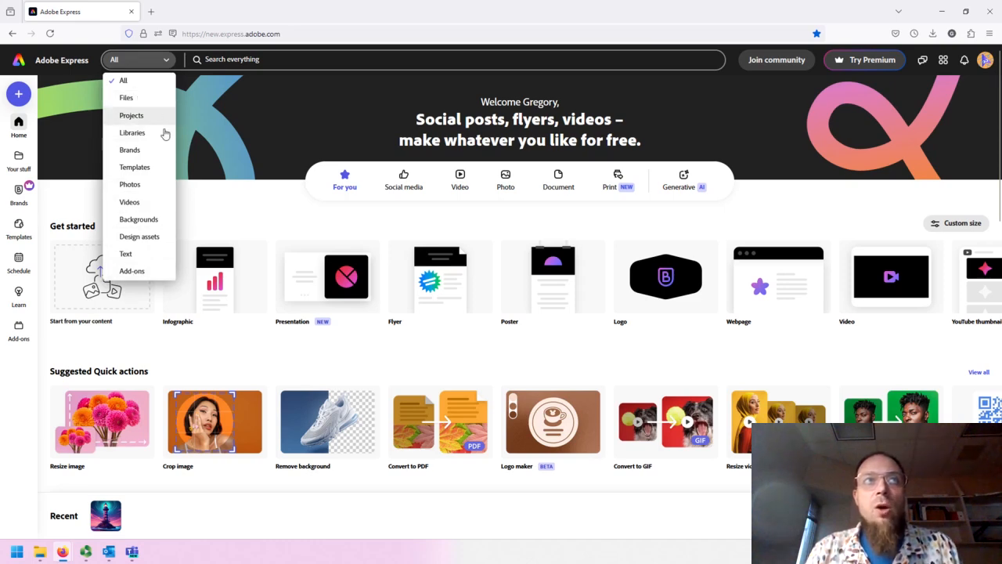
mouse_move(285, 87)
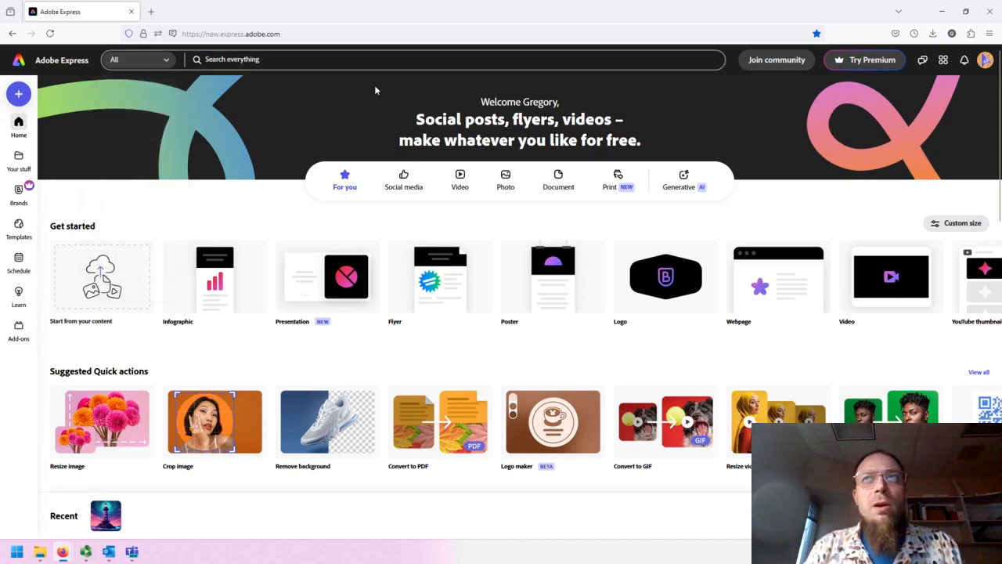
mouse_move(741, 103)
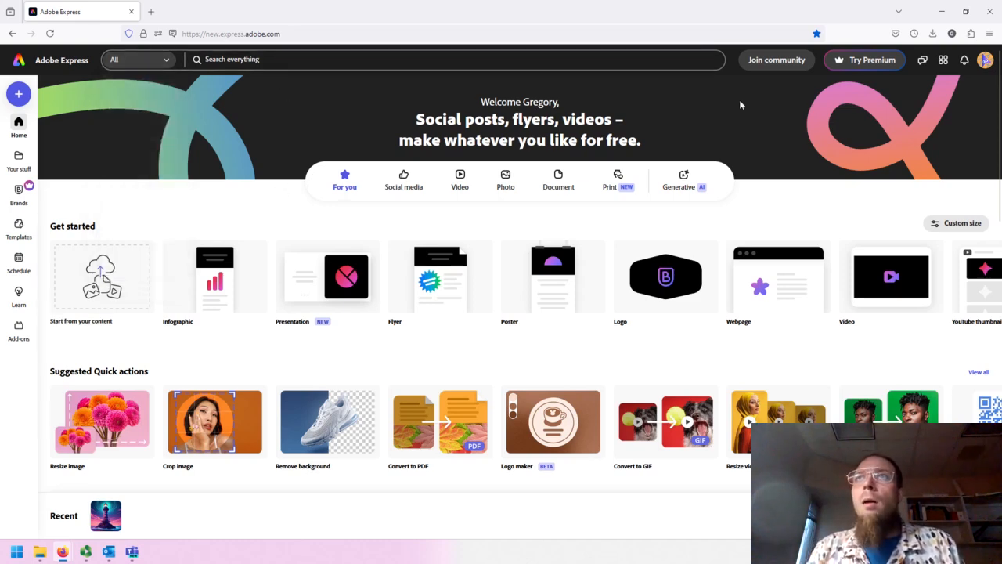
mouse_move(858, 84)
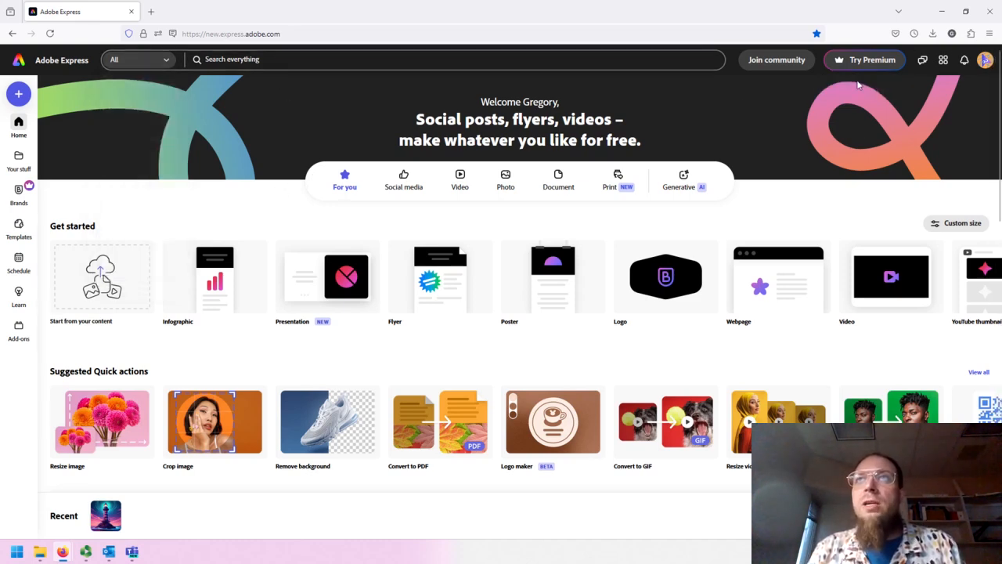
mouse_move(864, 60)
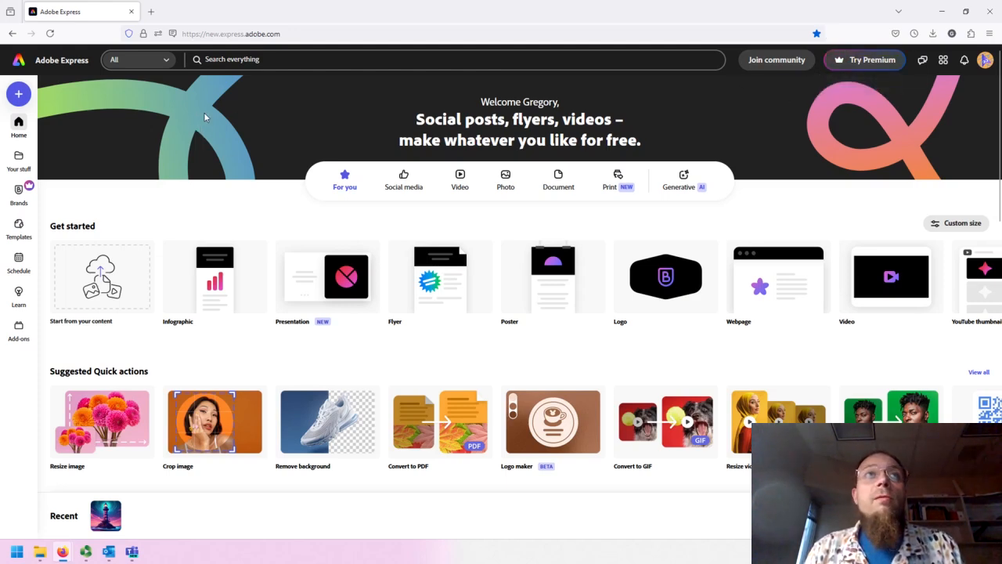
mouse_move(922, 59)
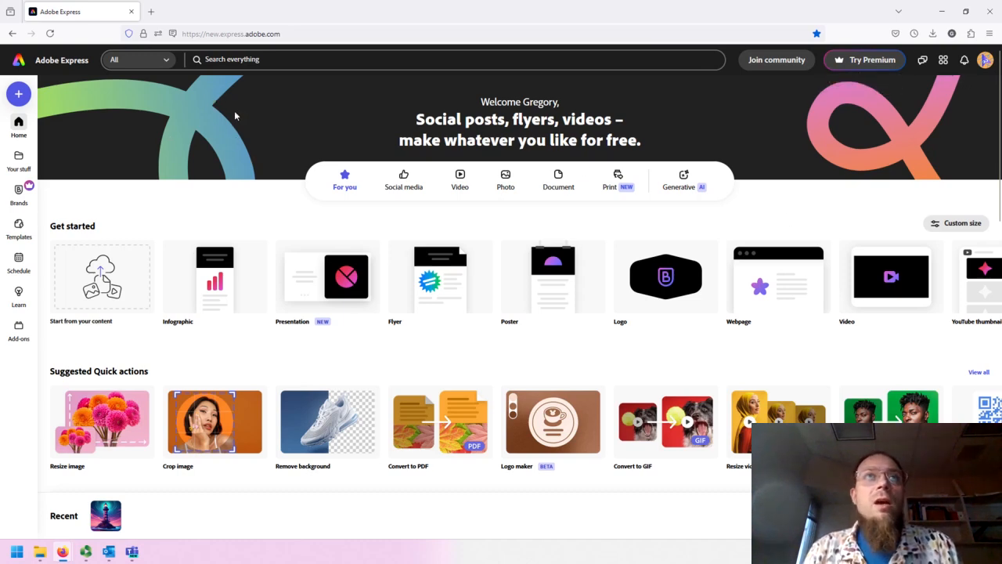
mouse_move(391, 130)
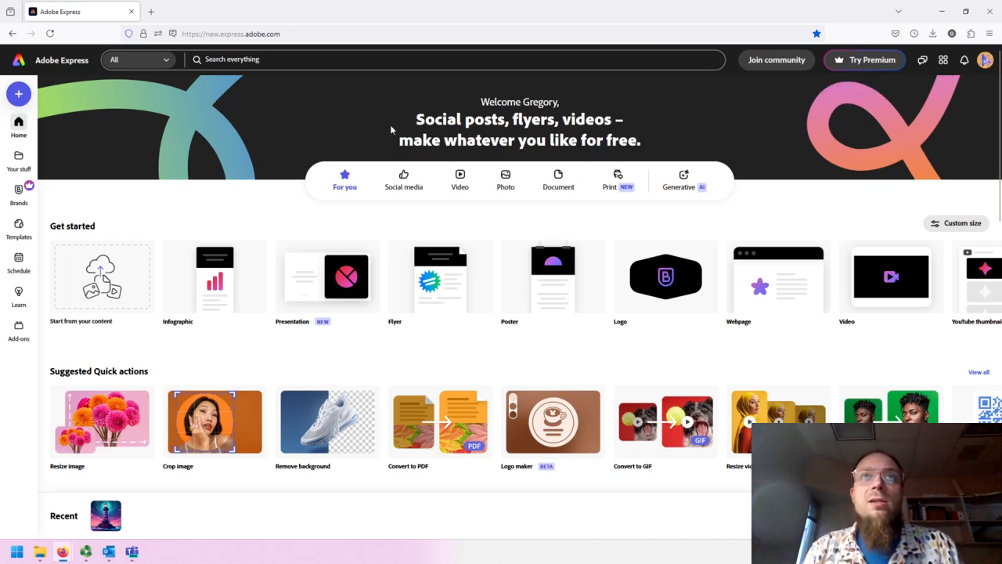
mouse_move(332, 200)
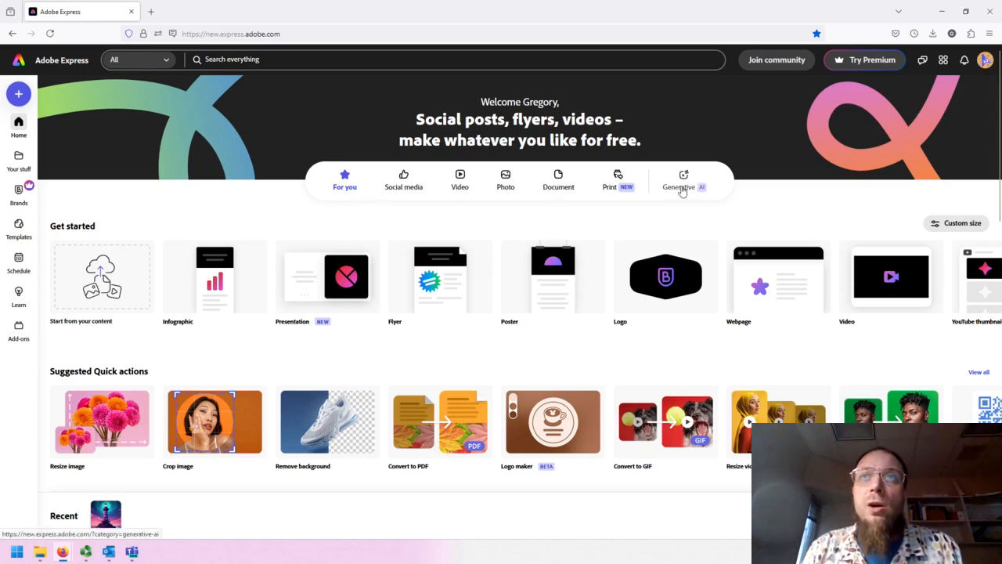
mouse_move(642, 228)
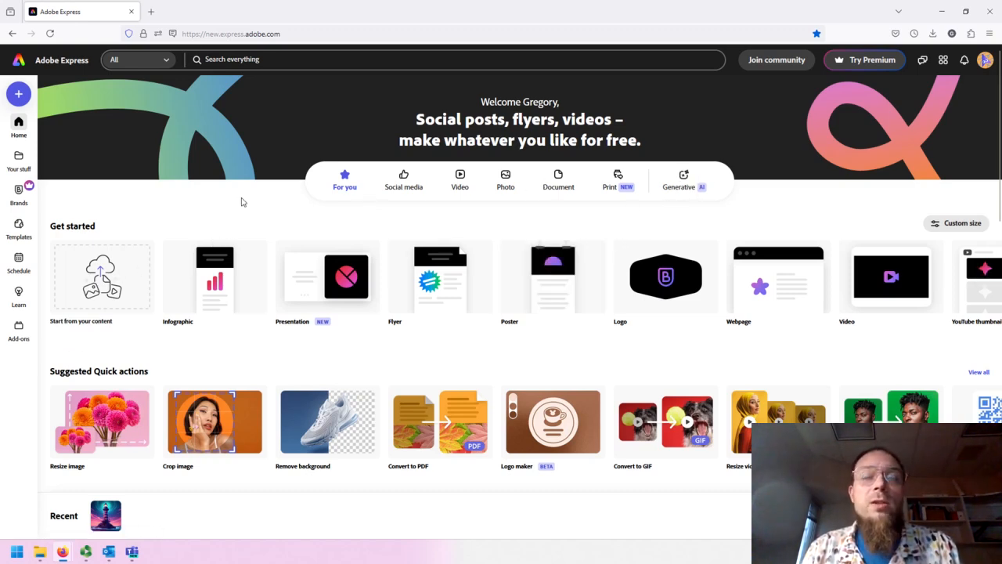
mouse_move(128, 222)
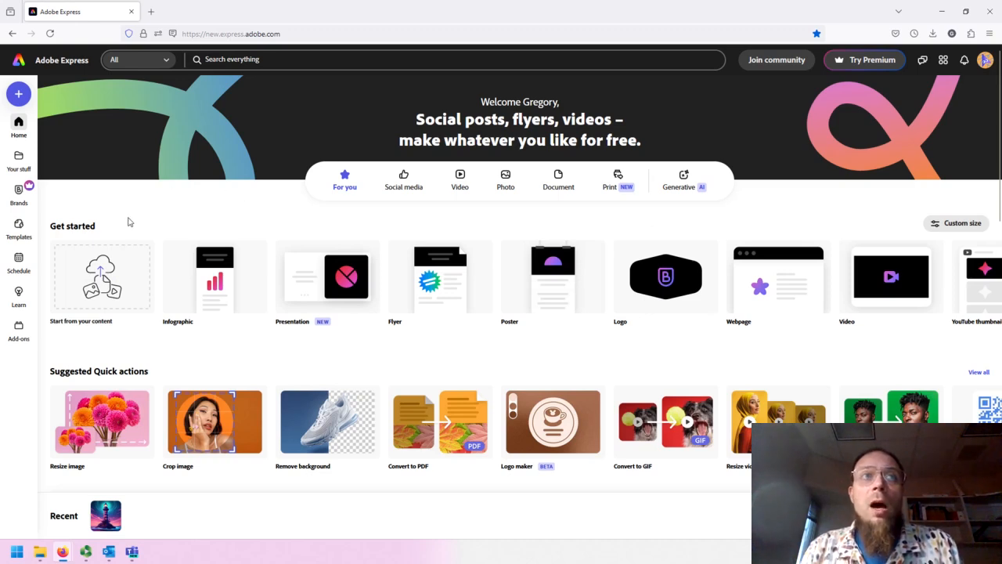
mouse_move(75, 292)
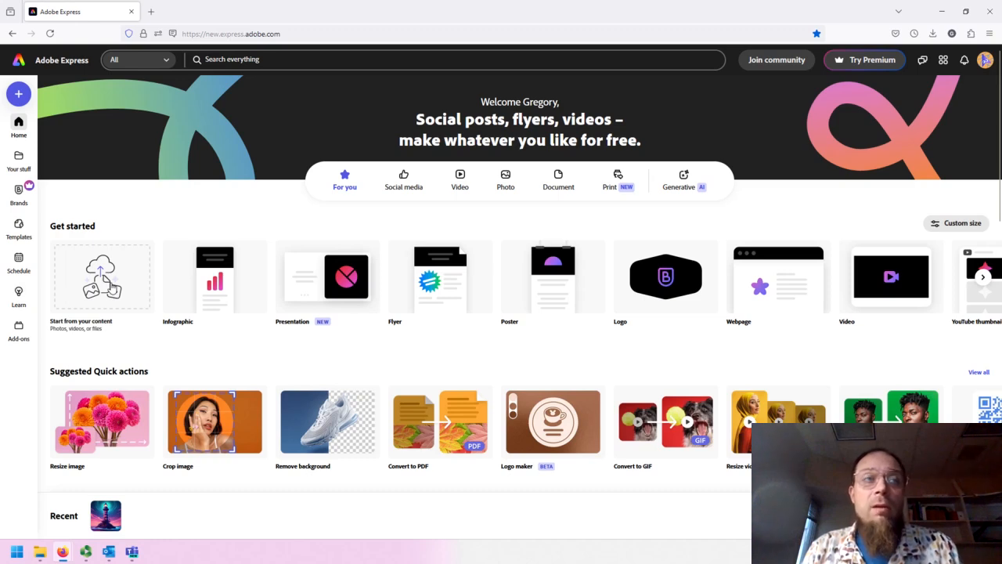
mouse_move(104, 285)
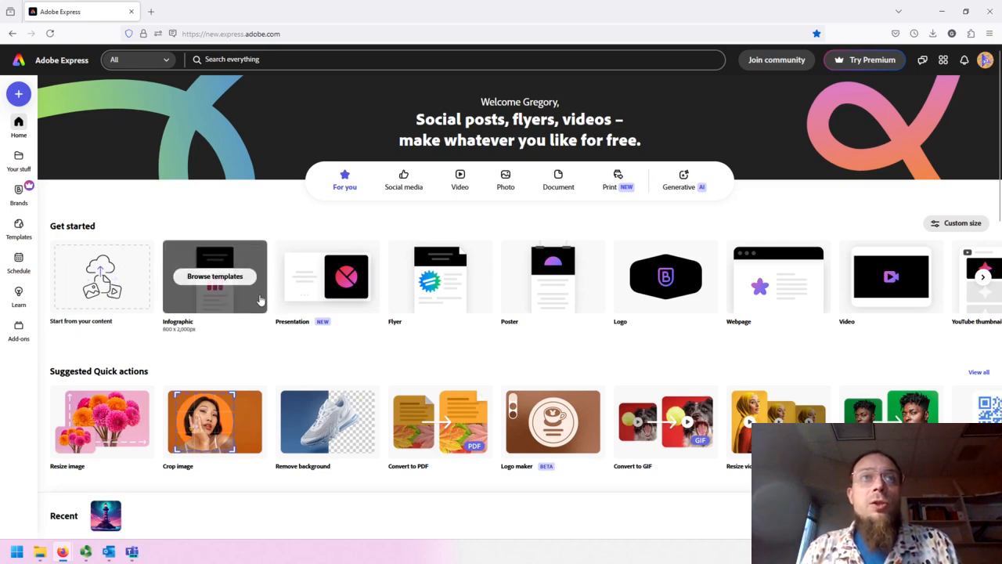
mouse_move(206, 354)
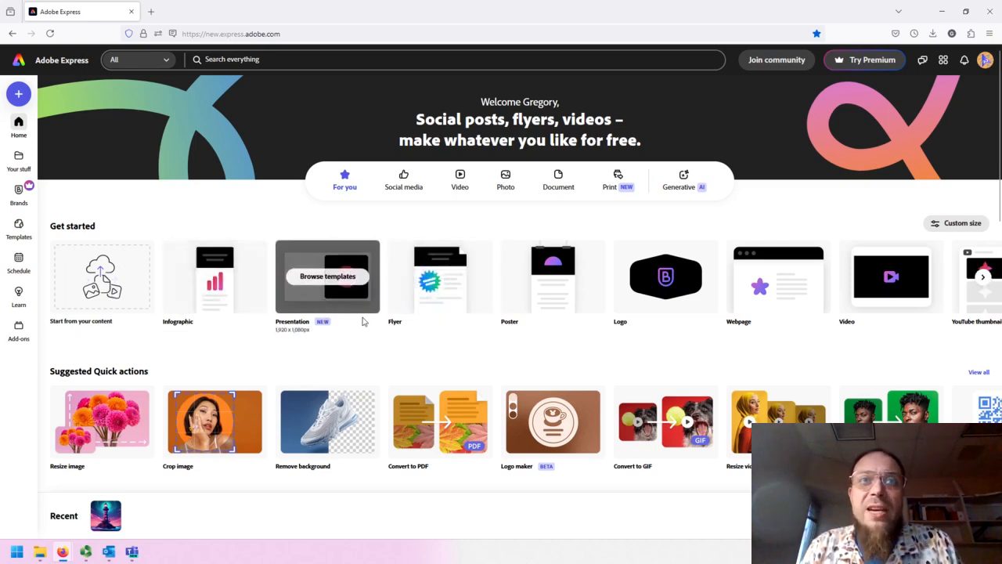
mouse_move(383, 535)
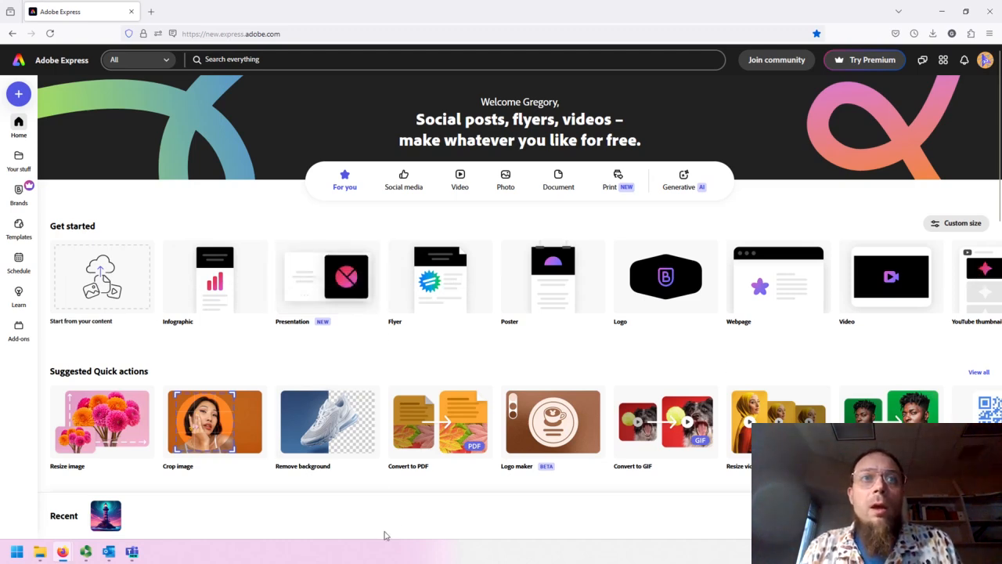
mouse_move(342, 504)
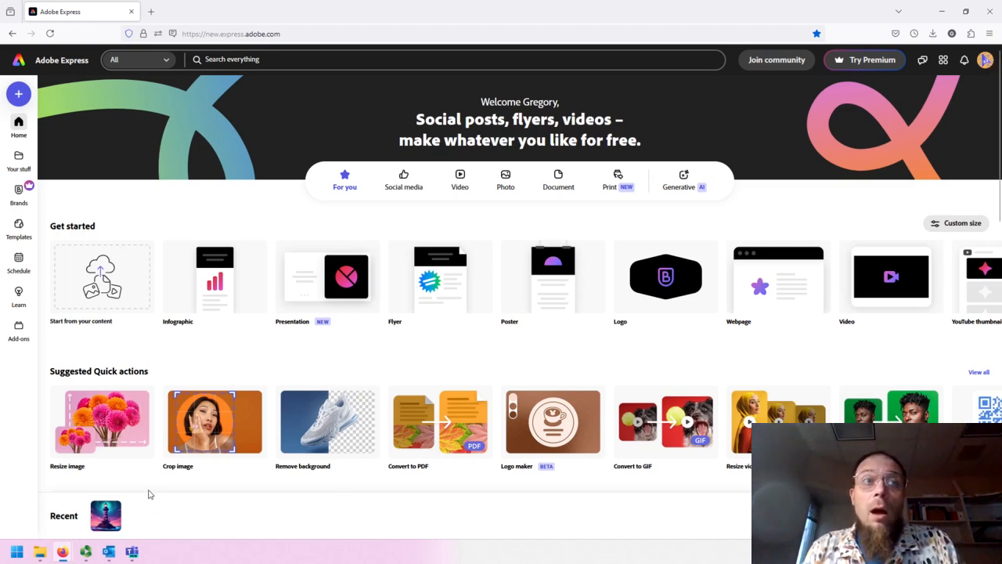
mouse_move(294, 496)
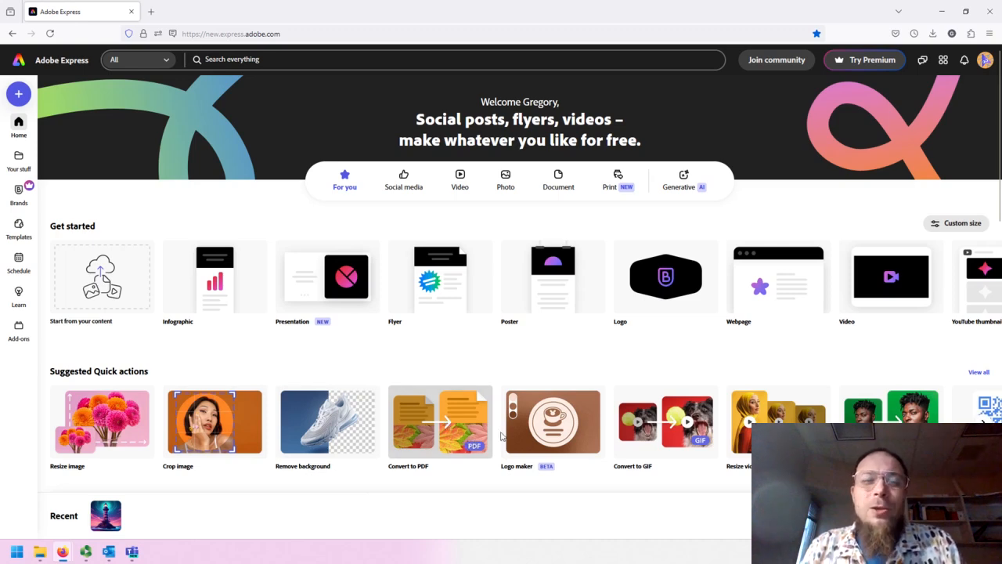
mouse_move(476, 427)
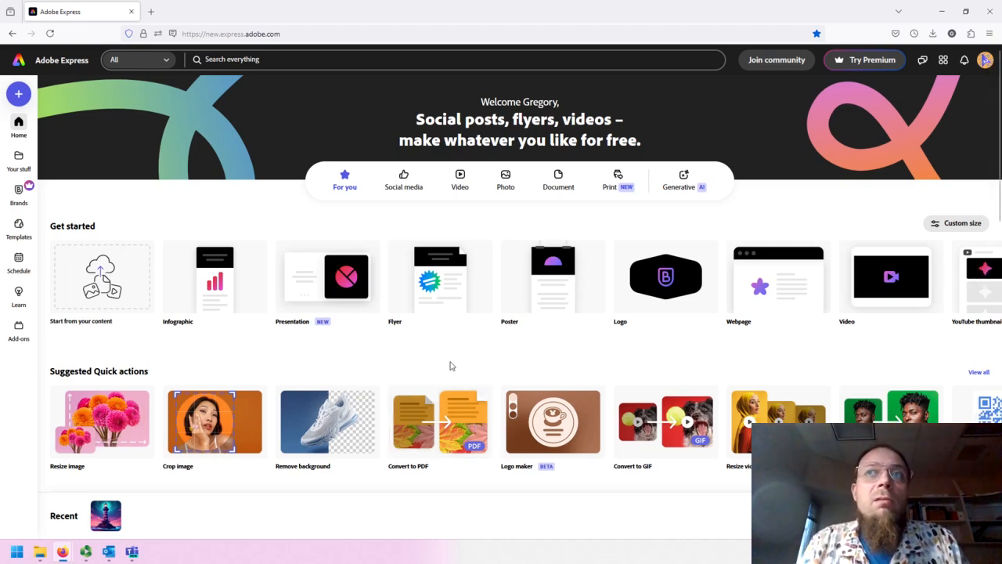
mouse_move(457, 388)
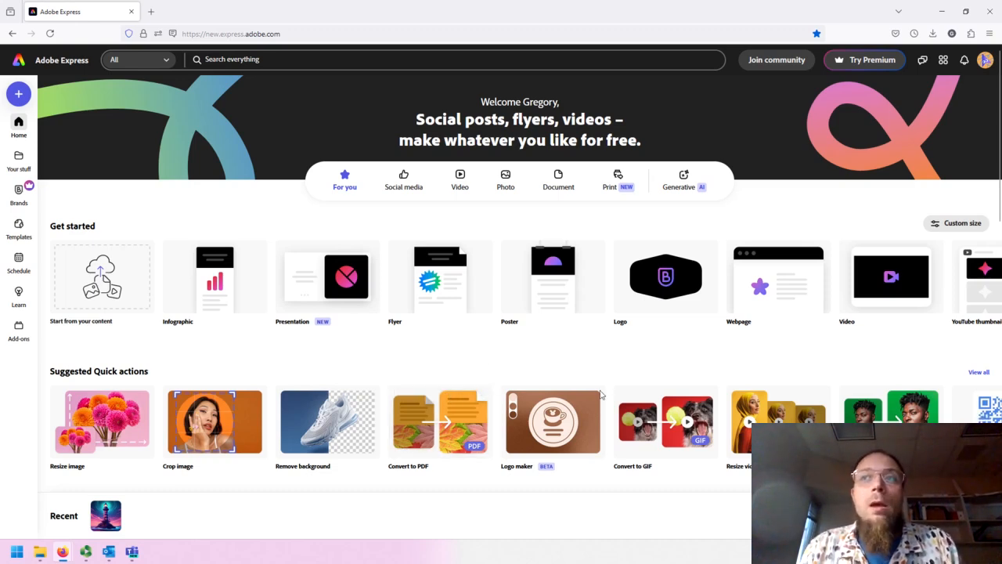
Scroll past Quick actions to the generative AI cards and the Schedule anytime banner
scroll("down", 3)
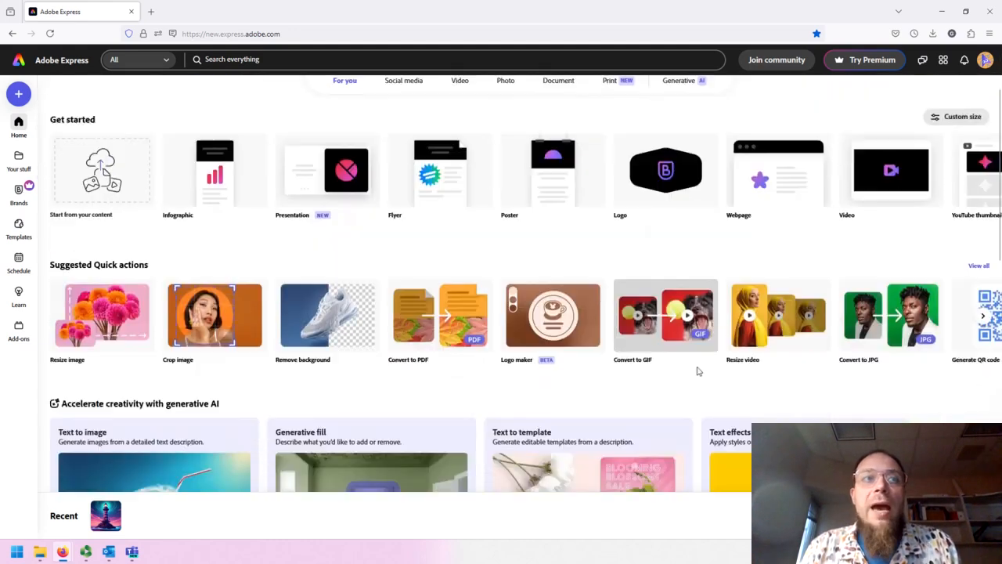
scroll("down", 3)
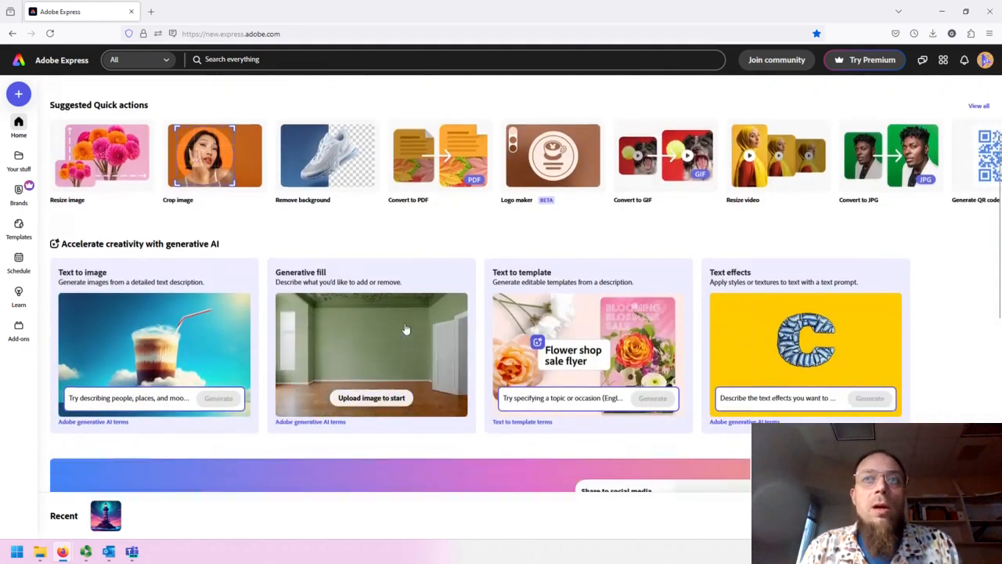
scroll("down", 3)
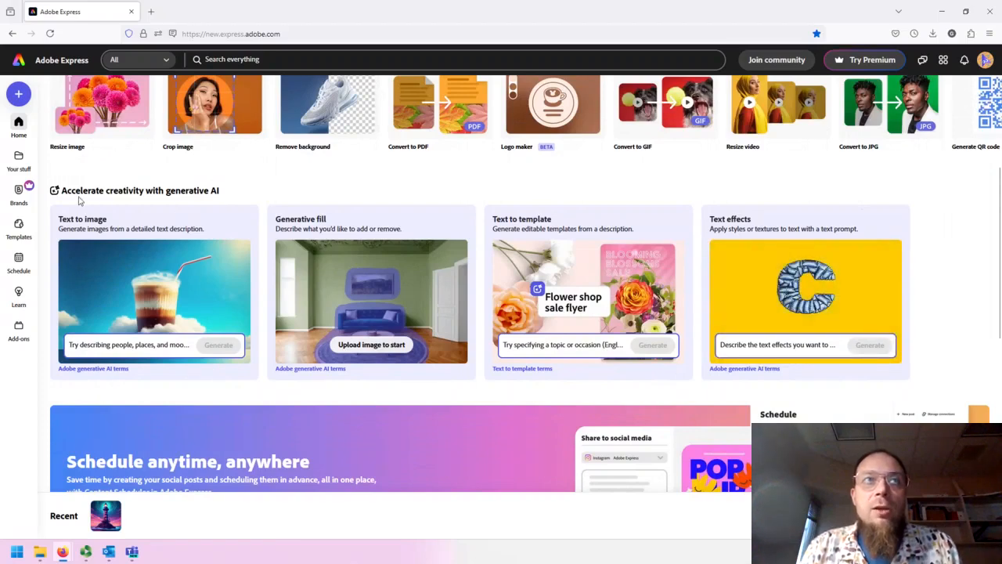
scroll("down", 3)
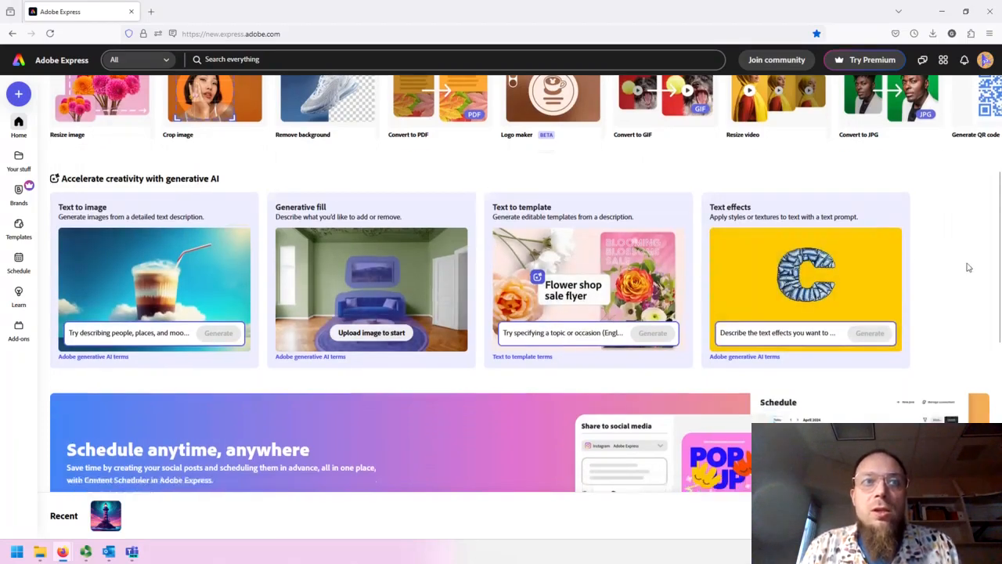
scroll("down", 3)
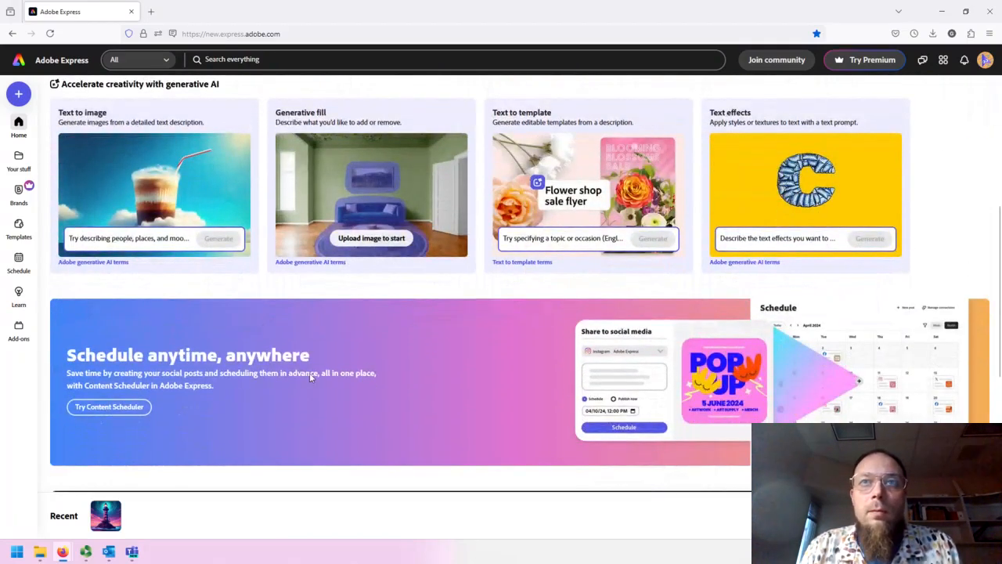
scroll("down", 3)
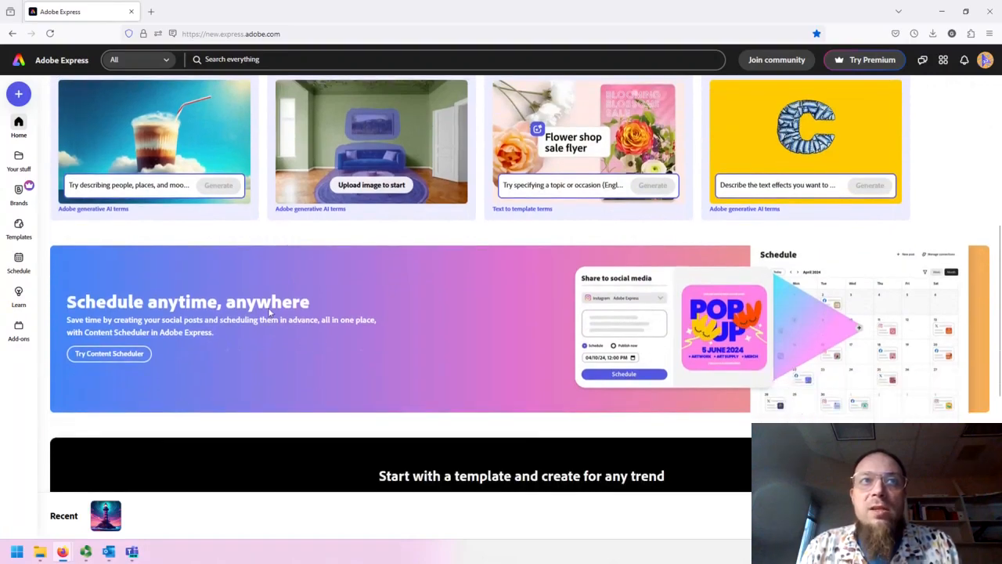
mouse_move(232, 350)
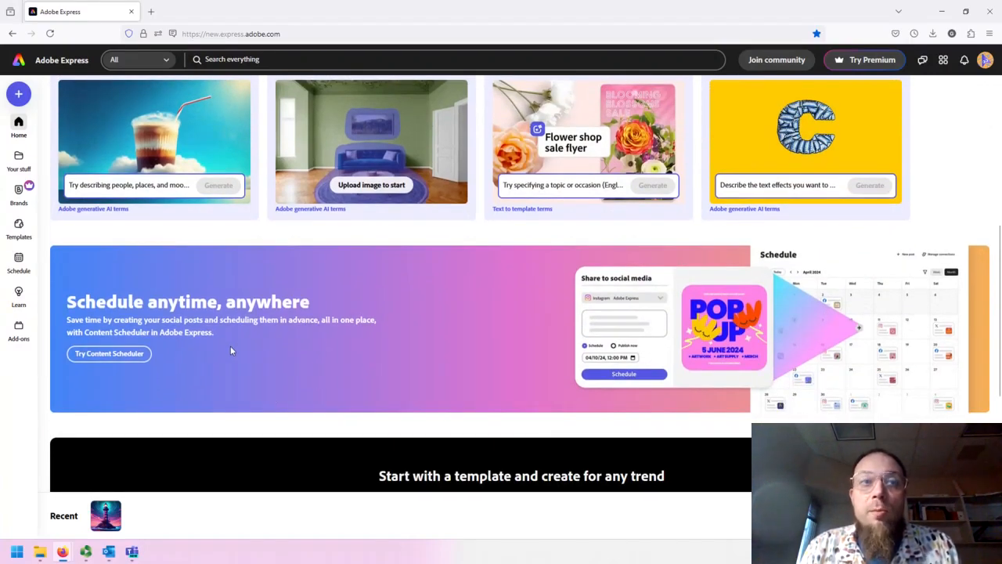
scroll("down", 3)
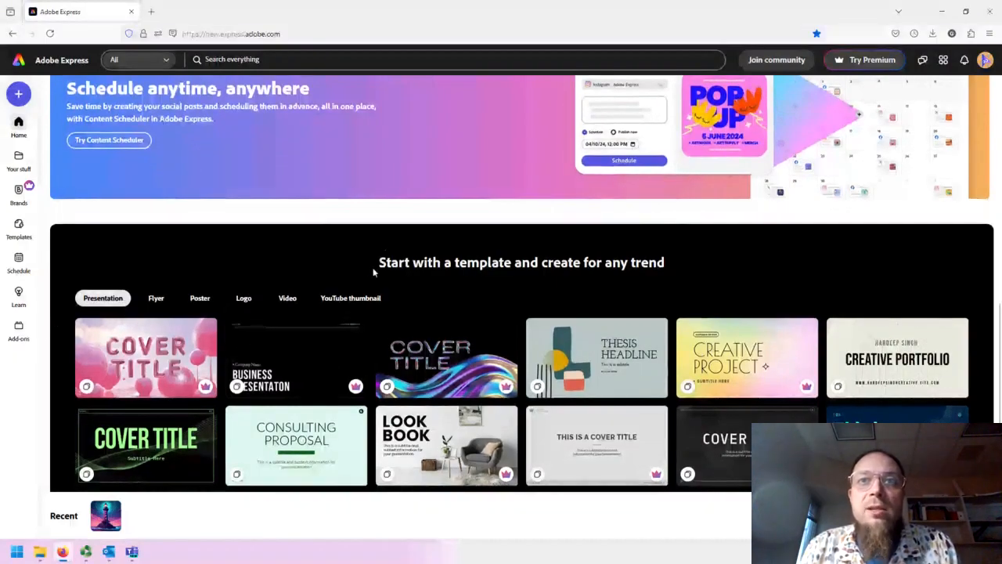
Scroll deeper into the template gallery to see more Presentation templates
scroll("down", 3)
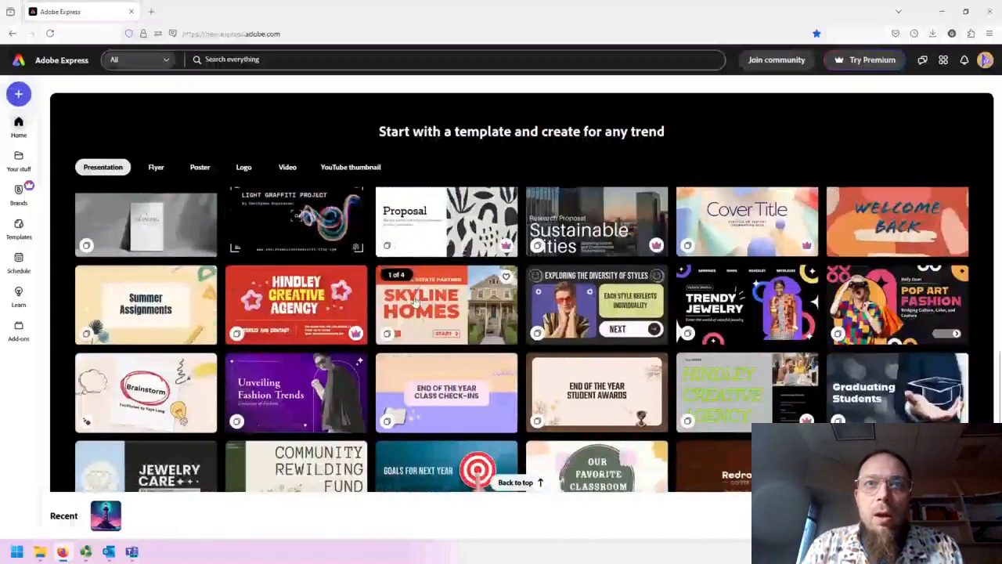
scroll("down", 3)
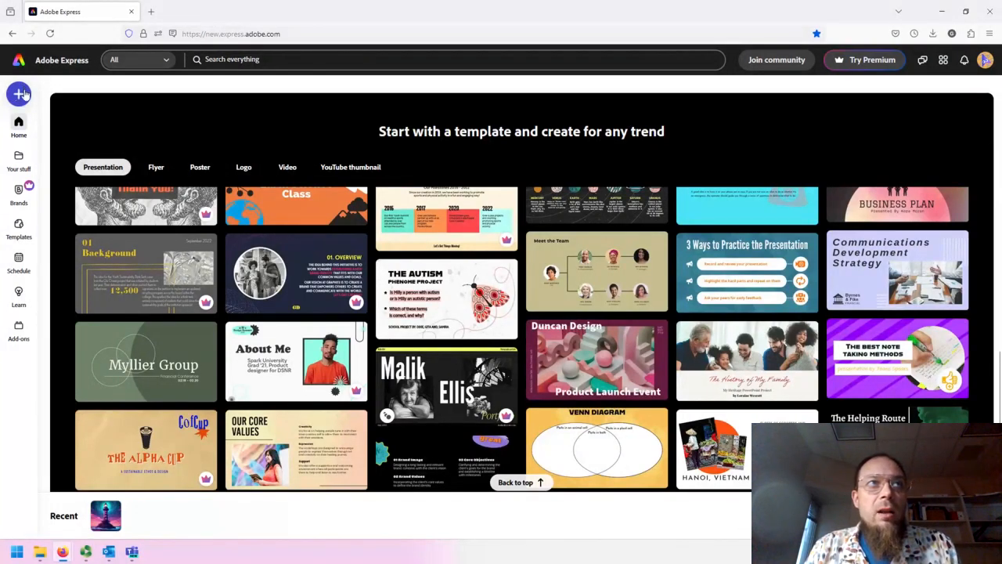
mouse_move(19, 160)
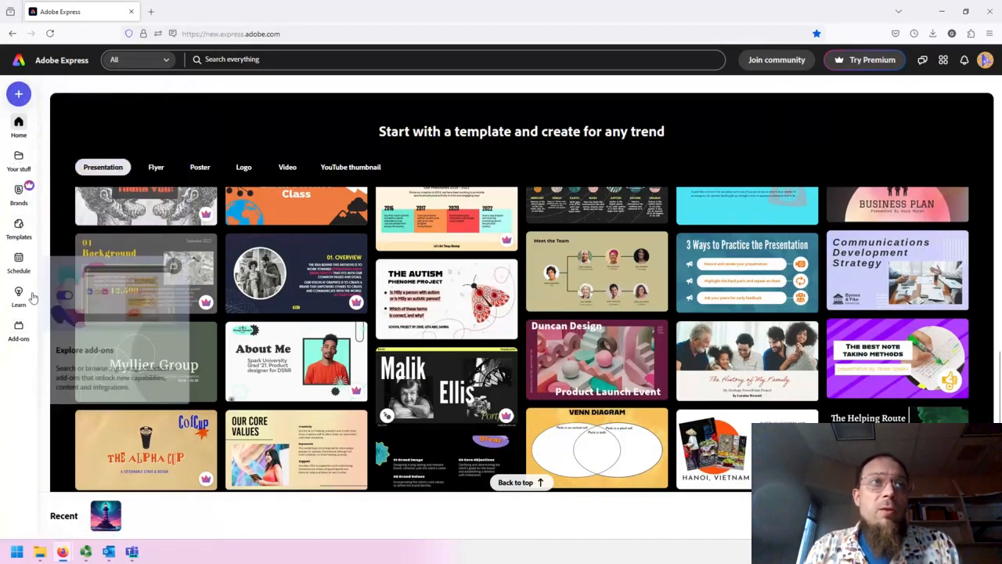
mouse_move(38, 211)
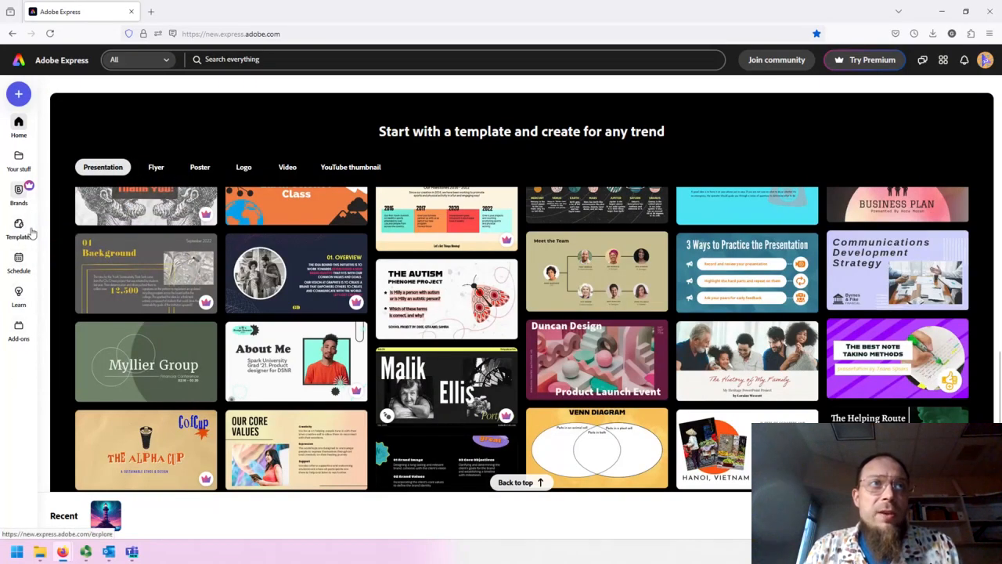
mouse_move(19, 259)
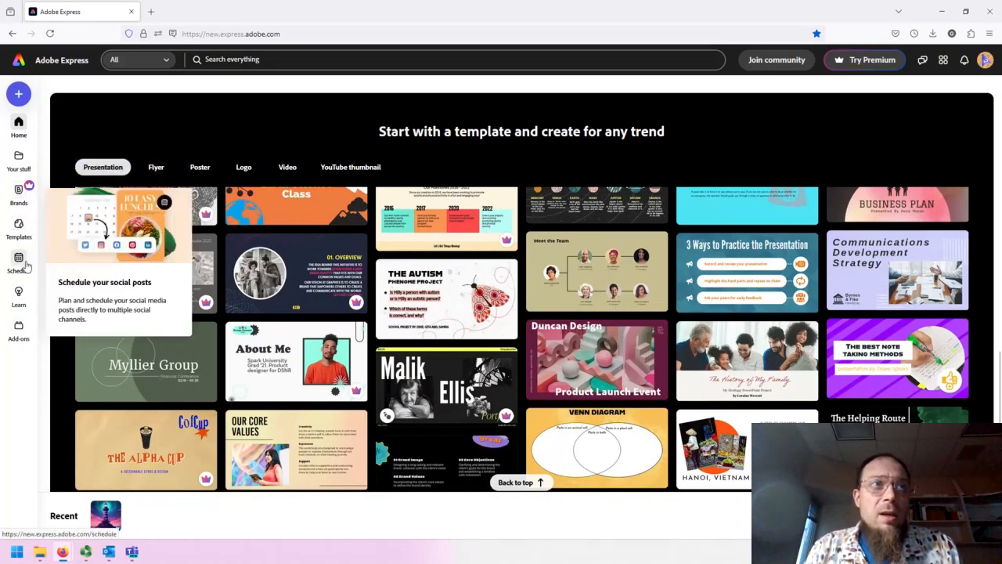
mouse_move(19, 296)
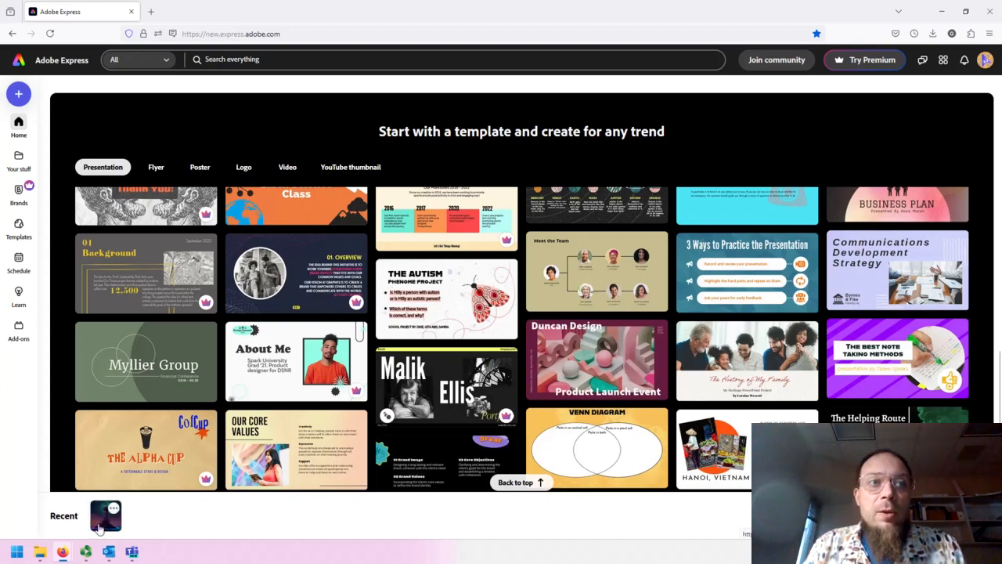
Open the recent Lighthouse design, select its picture for editing options, then return home
left_click(106, 515)
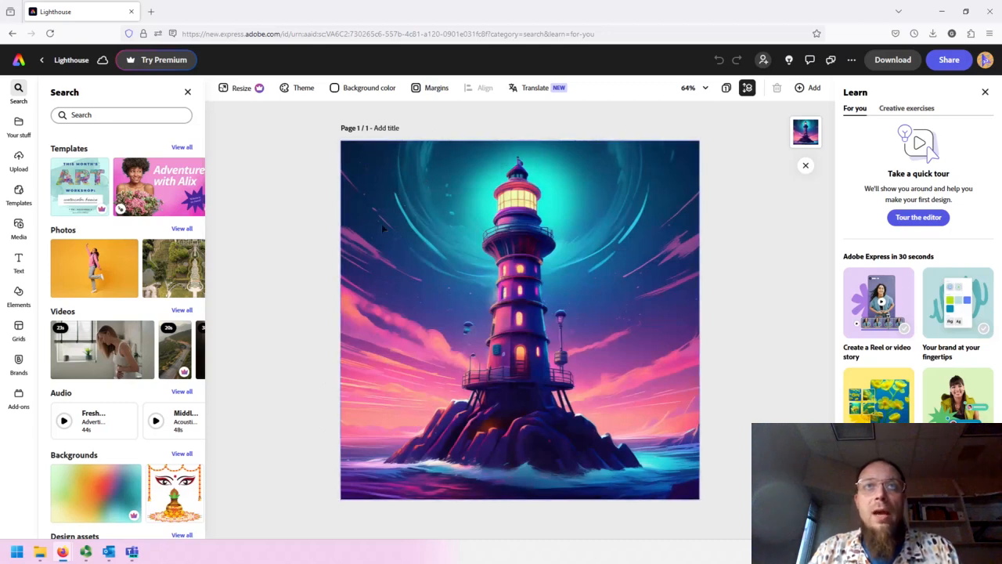
left_click(520, 313)
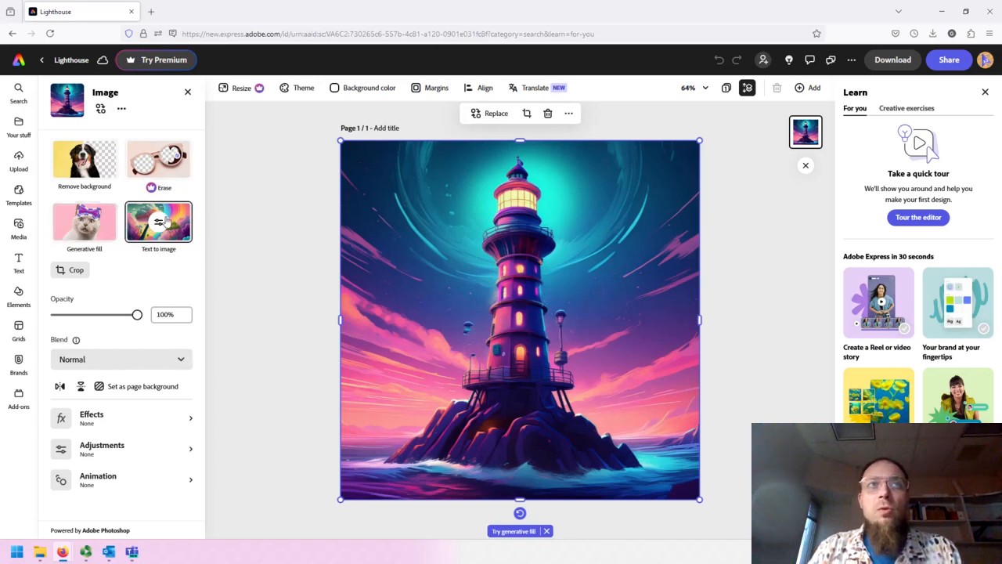
mouse_move(244, 353)
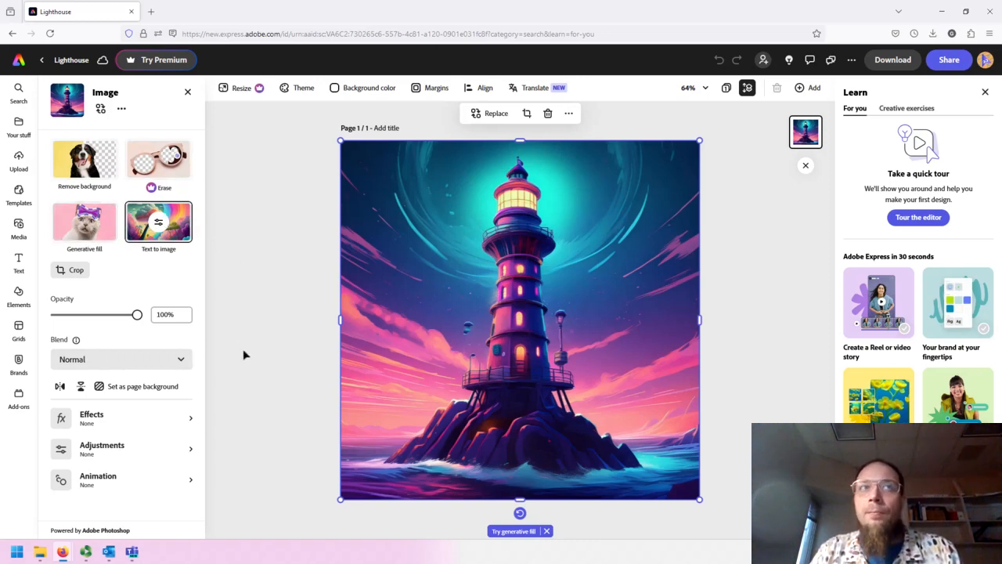
mouse_move(297, 403)
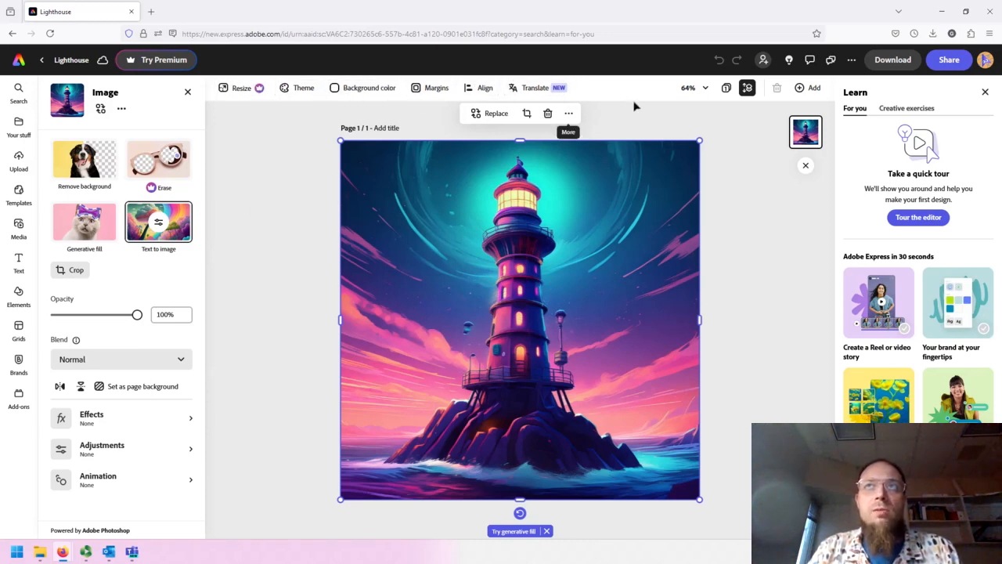
mouse_move(707, 219)
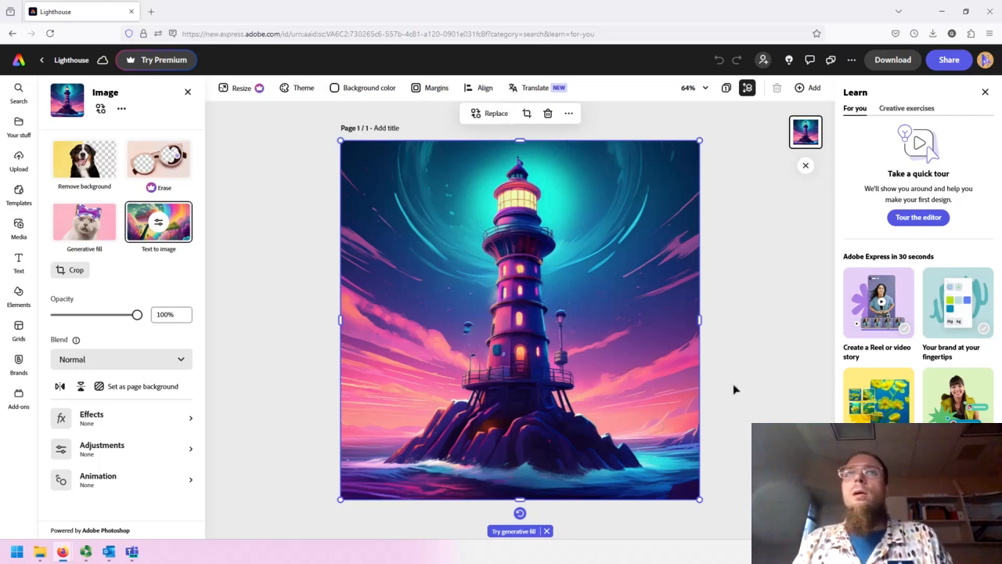
mouse_move(568, 113)
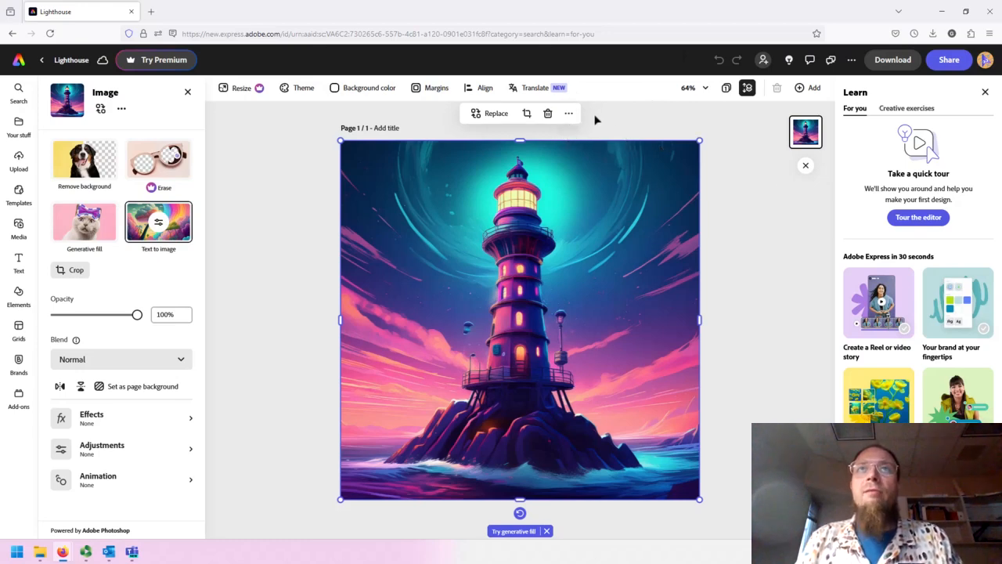
mouse_move(526, 113)
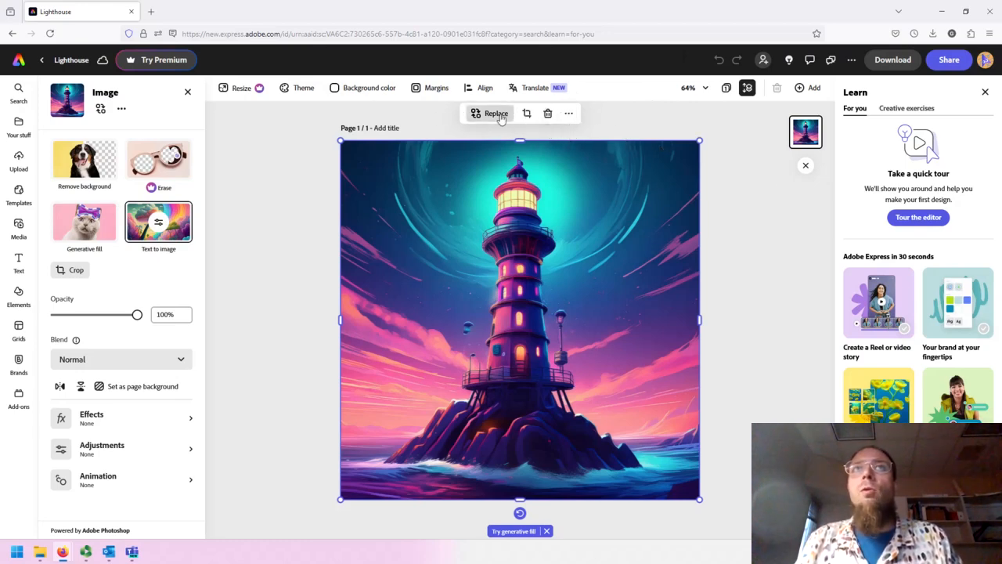
mouse_move(612, 238)
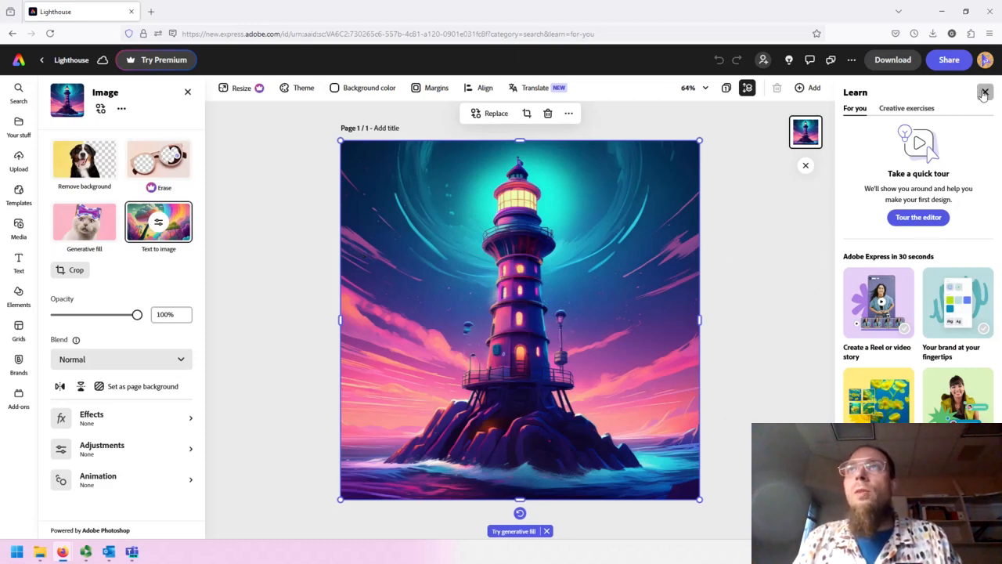
left_click(18, 89)
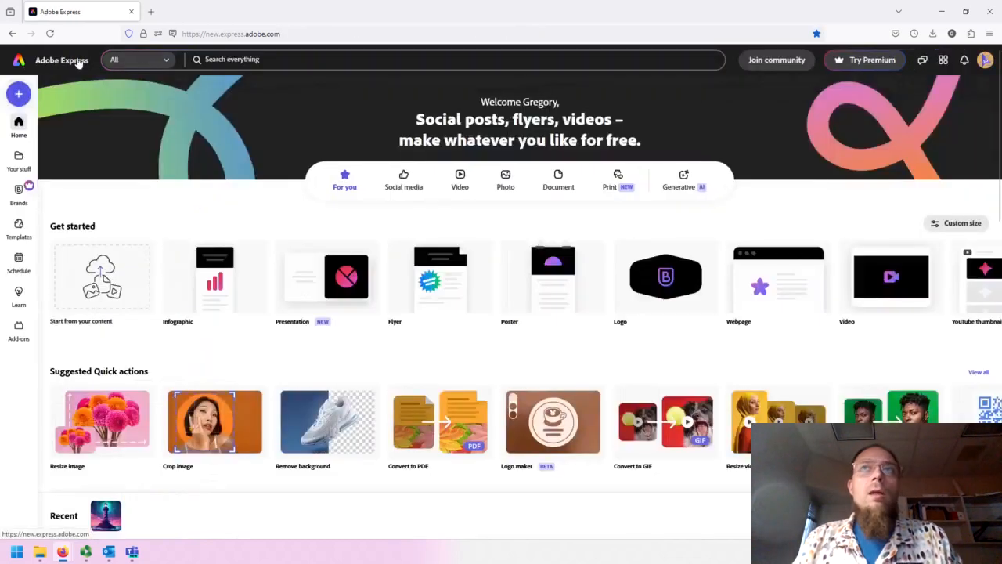
left_click(683, 180)
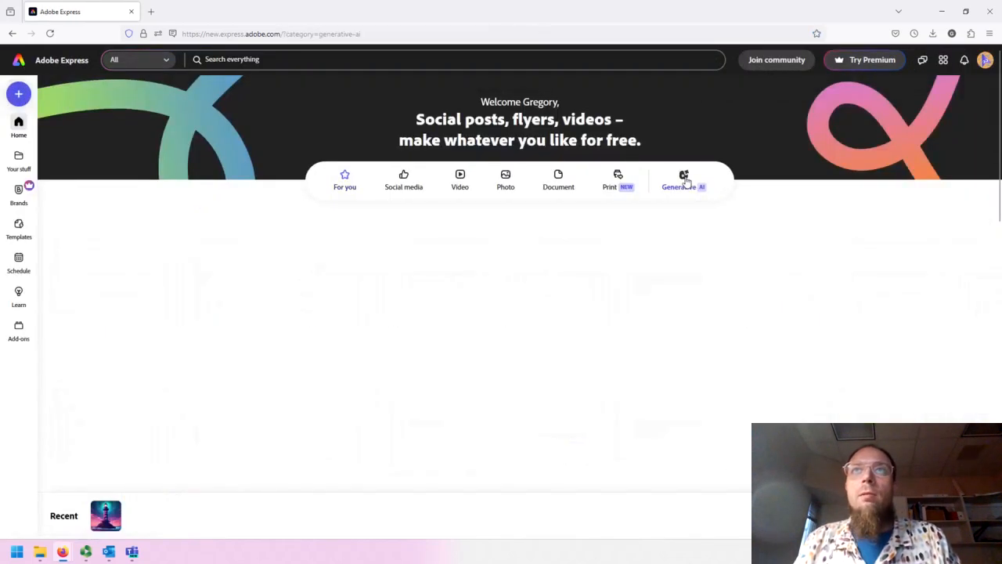
left_click(683, 181)
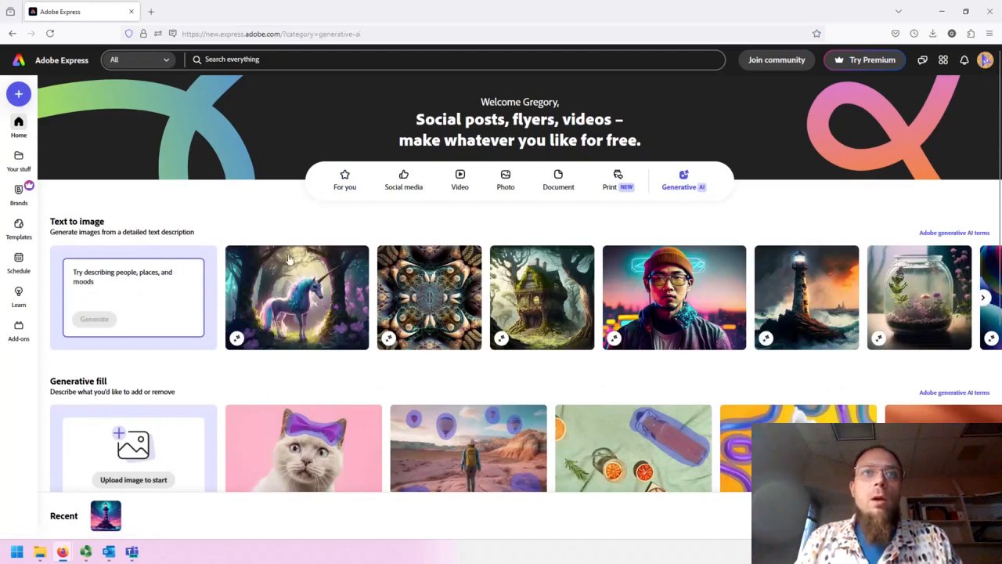
scroll("down", 3)
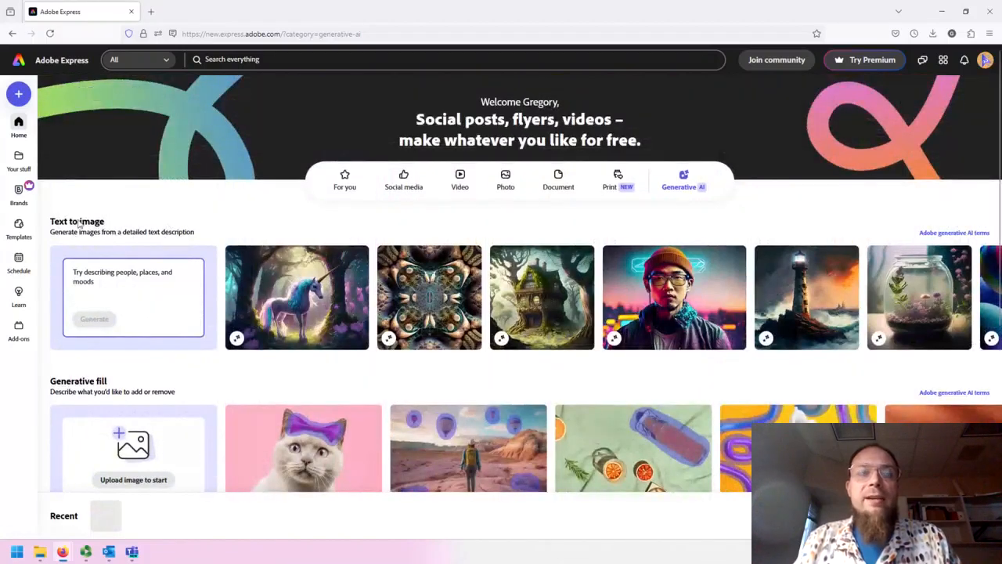
scroll("down", 3)
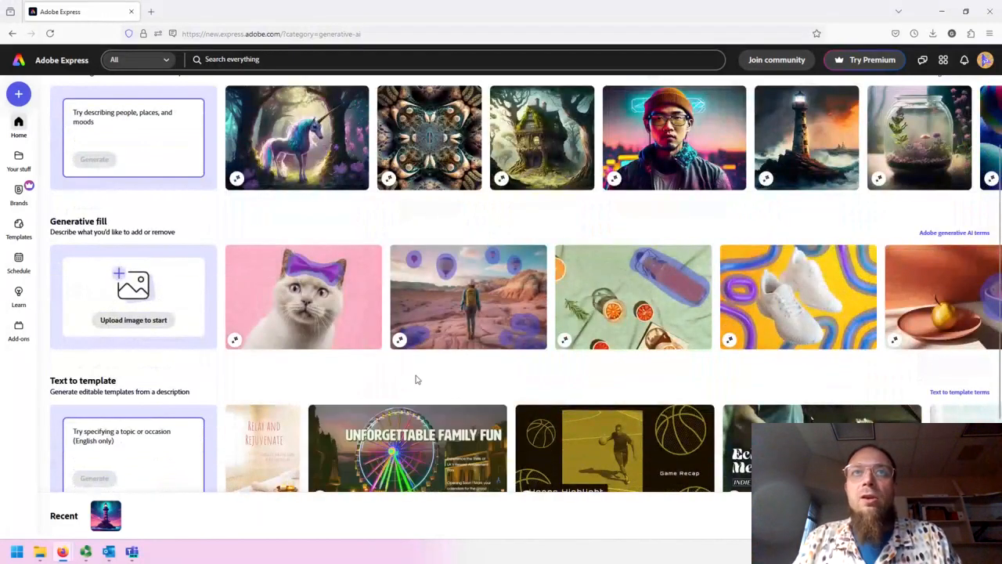
mouse_move(504, 391)
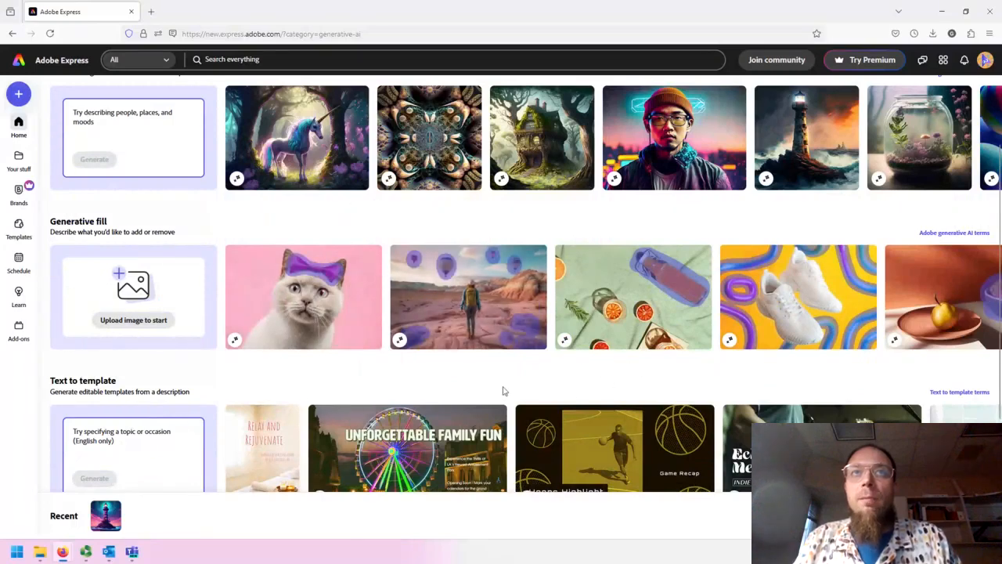
scroll("down", 3)
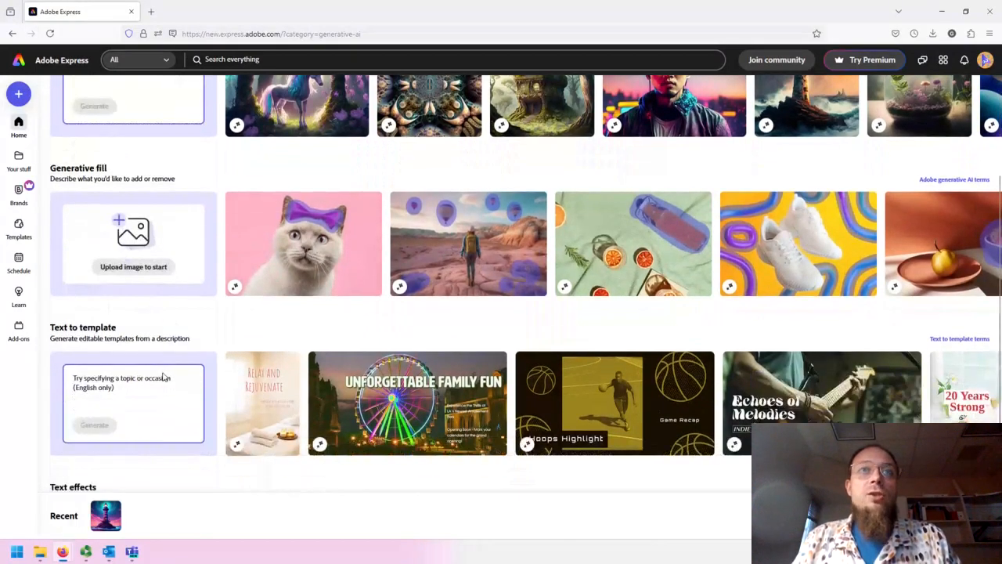
scroll("down", 3)
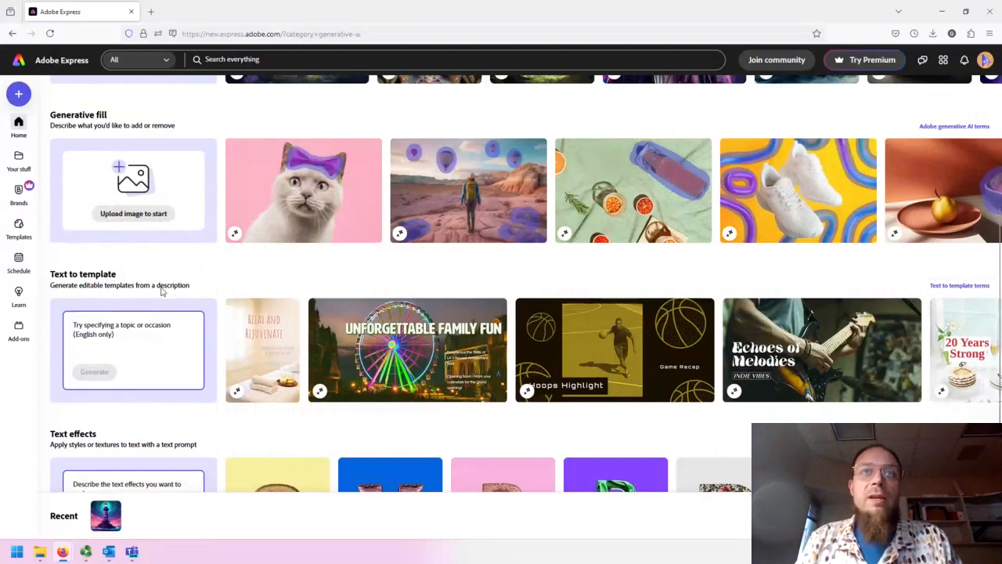
scroll("down", 3)
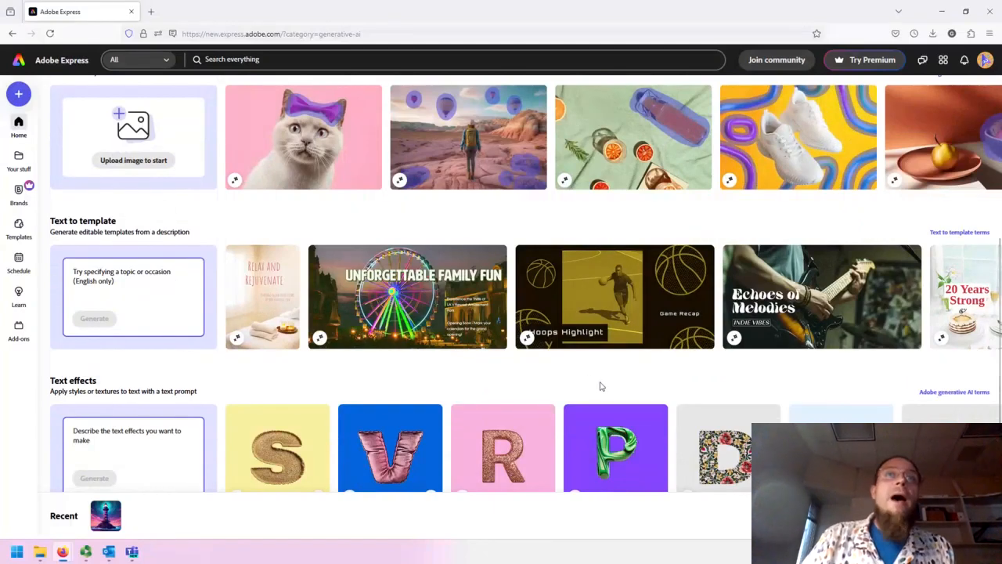
scroll("down", 3)
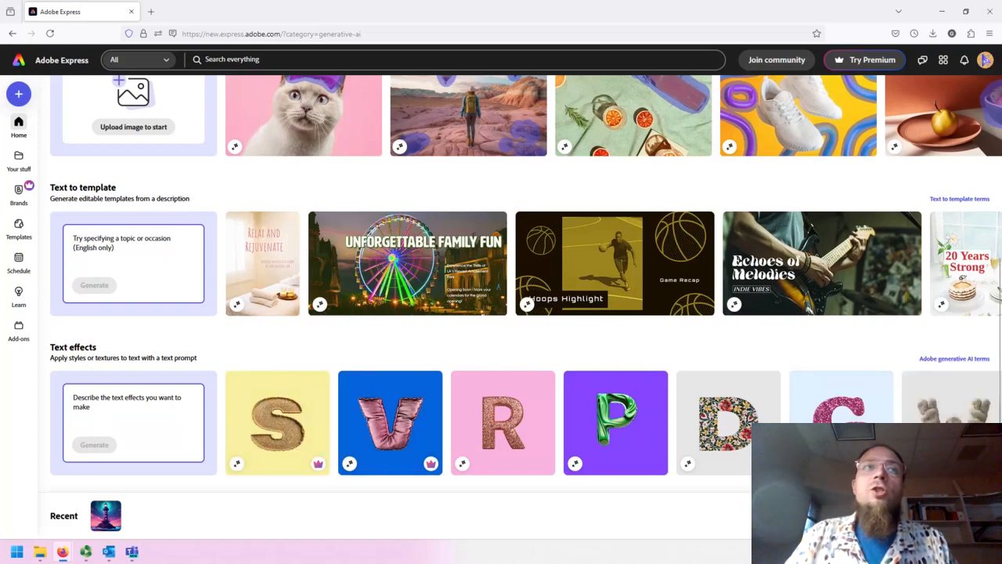
scroll("up", 3)
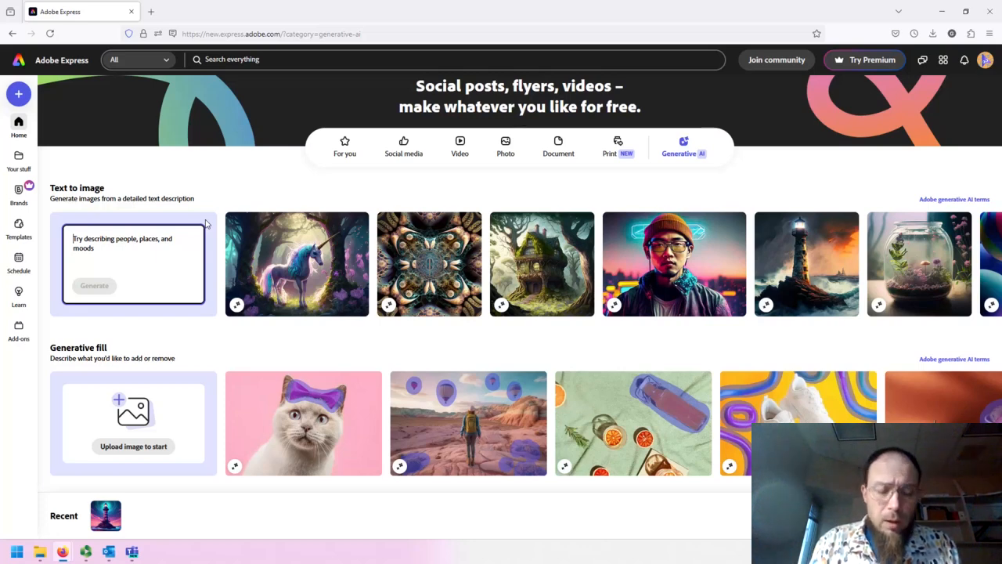
Generate an image from 'A wild west castle that is covered in smoke during a wildfire'
type("A wild west castle")
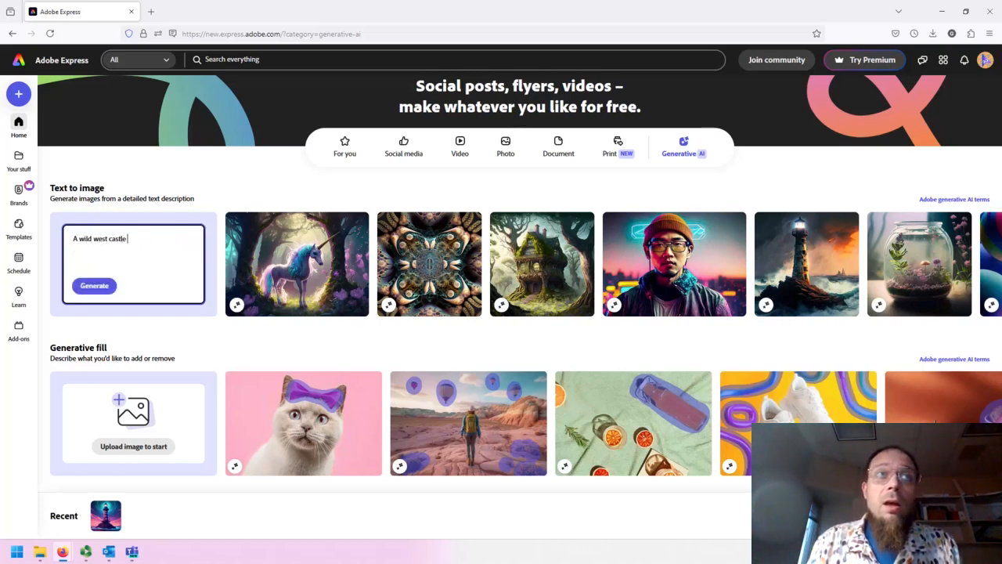
type("that is covered in")
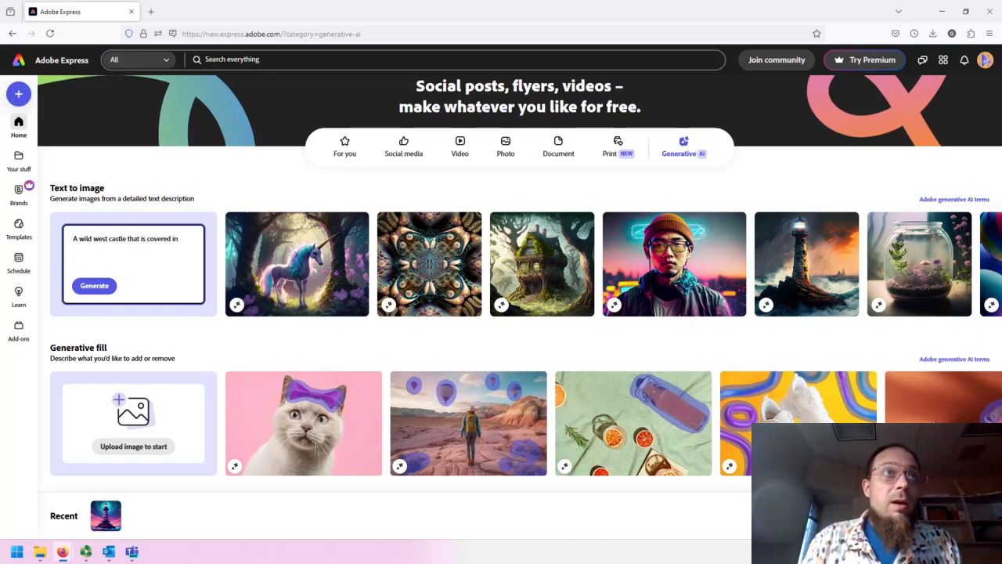
type("smoke during a wildfire")
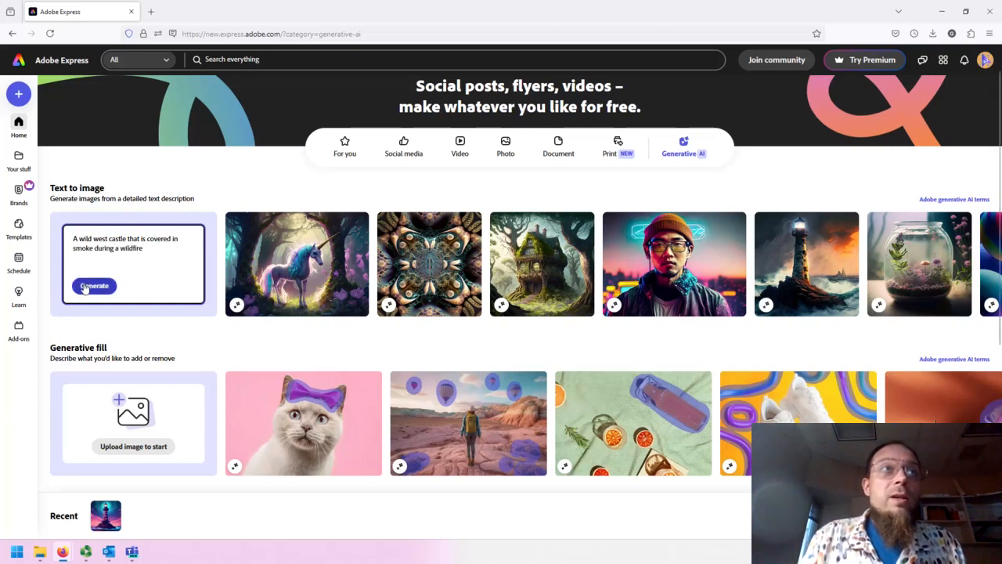
left_click(94, 285)
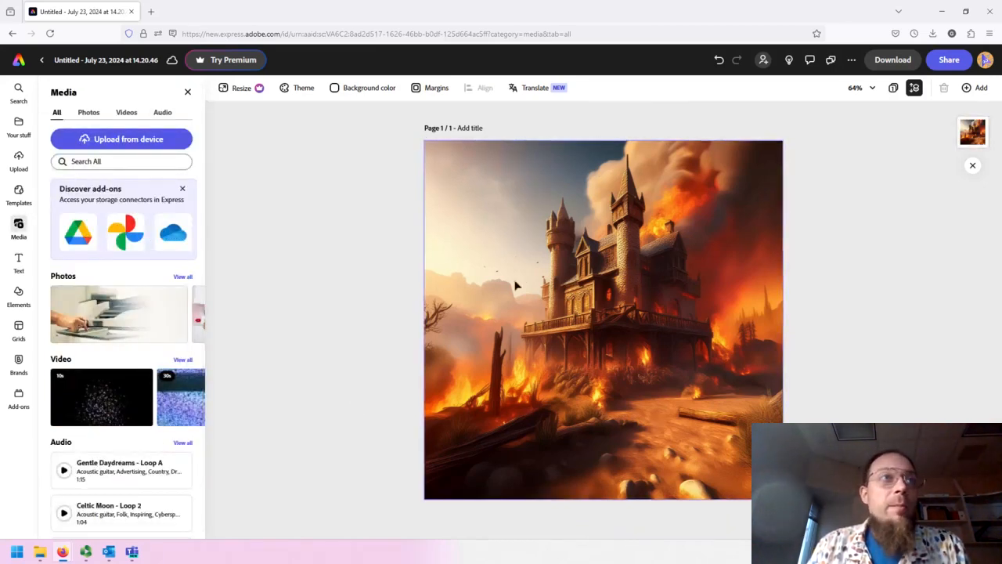
left_click(603, 320)
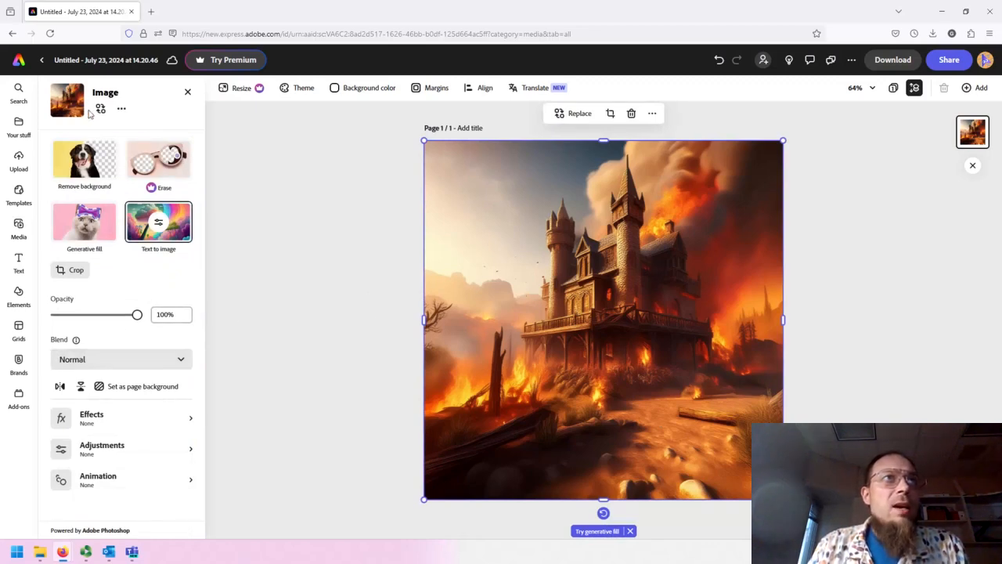
mouse_move(100, 108)
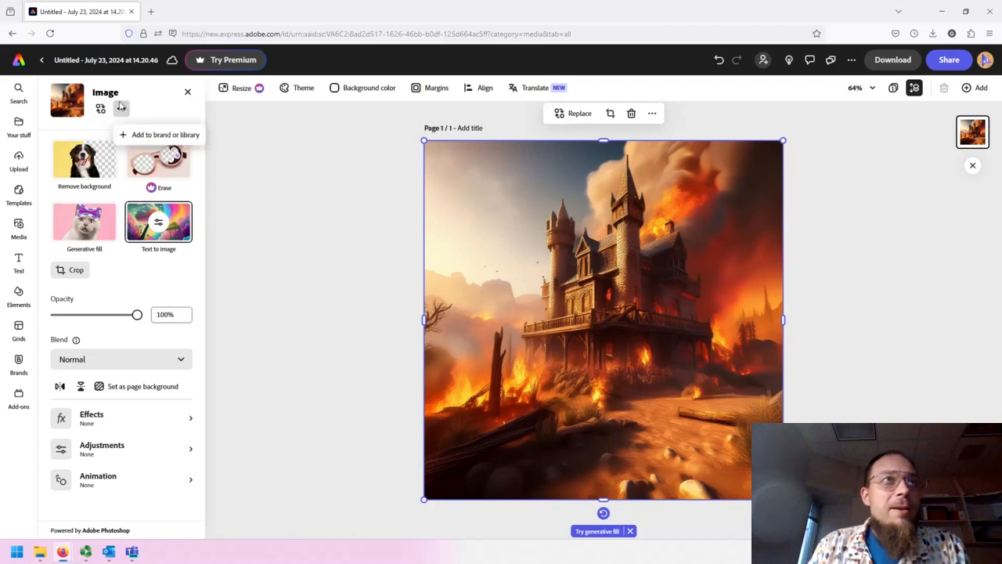
left_click(100, 109)
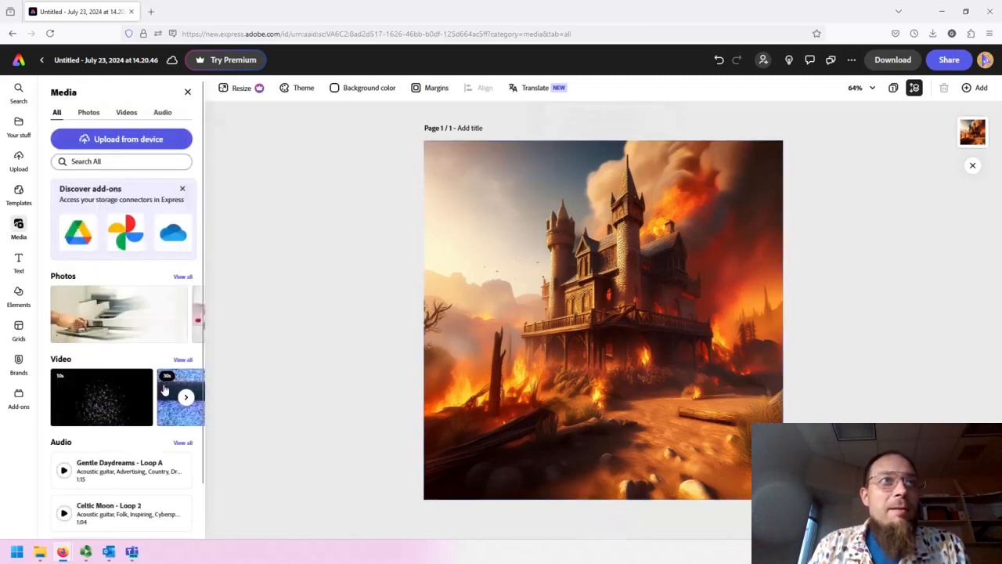
left_click(603, 319)
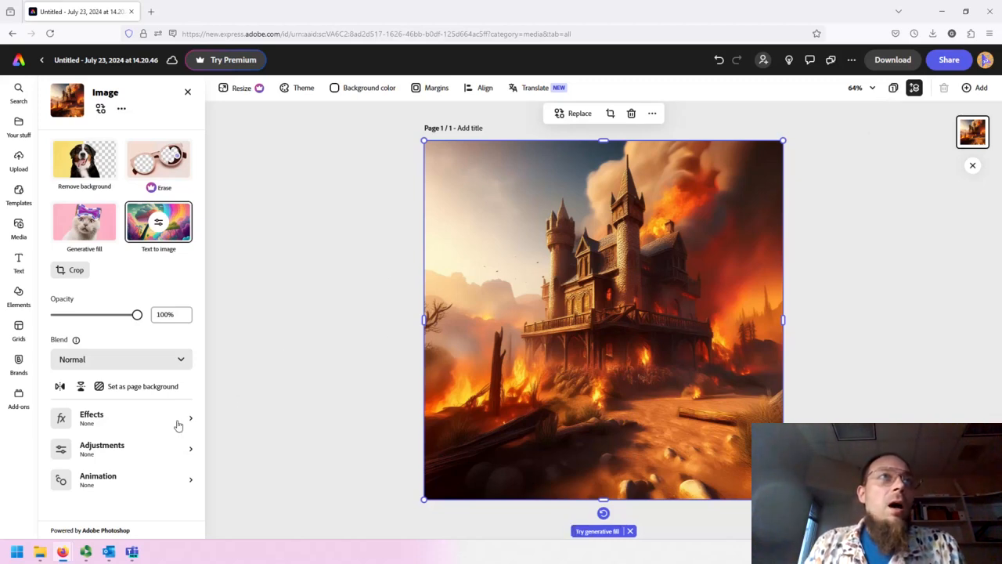
mouse_move(333, 370)
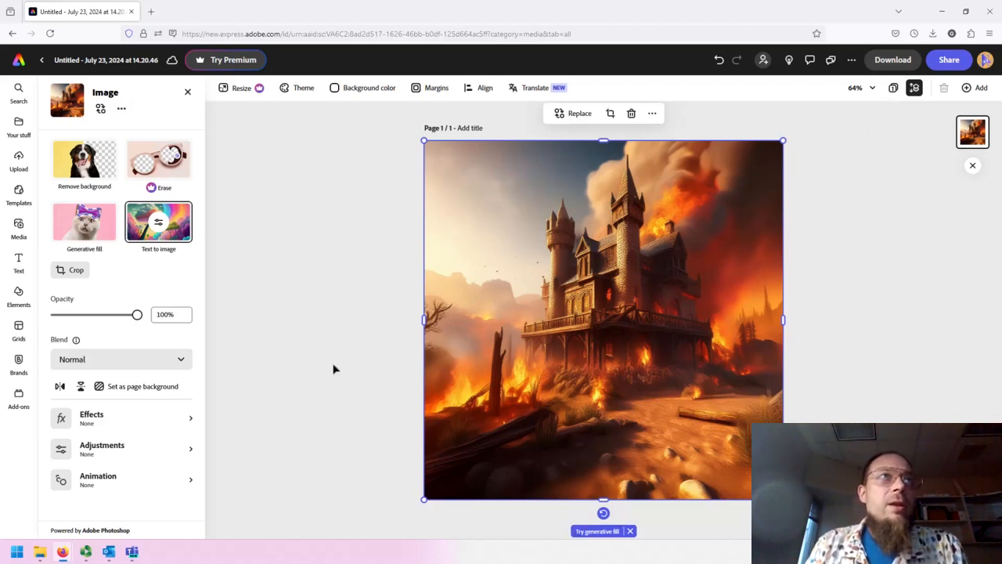
mouse_move(383, 440)
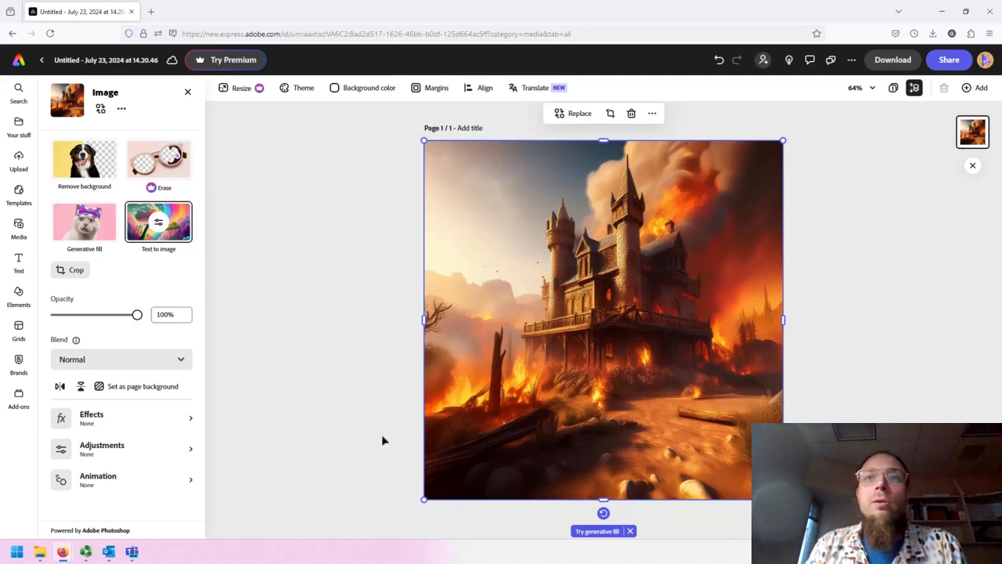
mouse_move(307, 413)
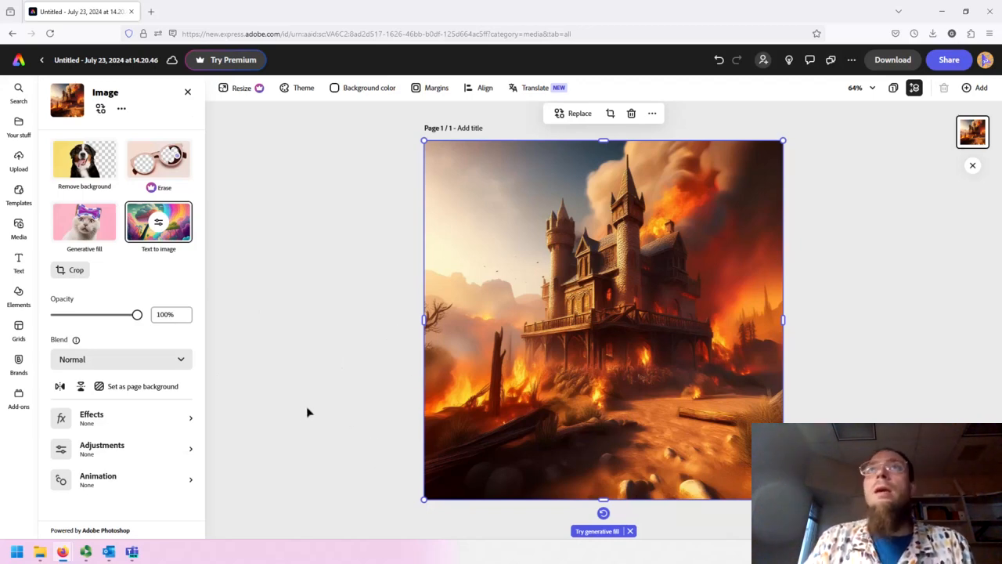
mouse_move(343, 354)
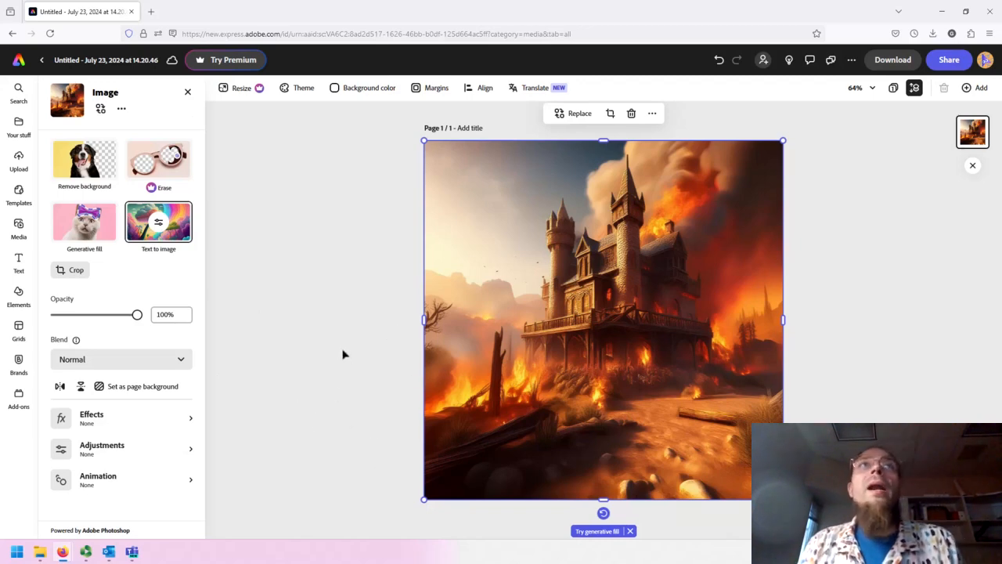
left_click(338, 332)
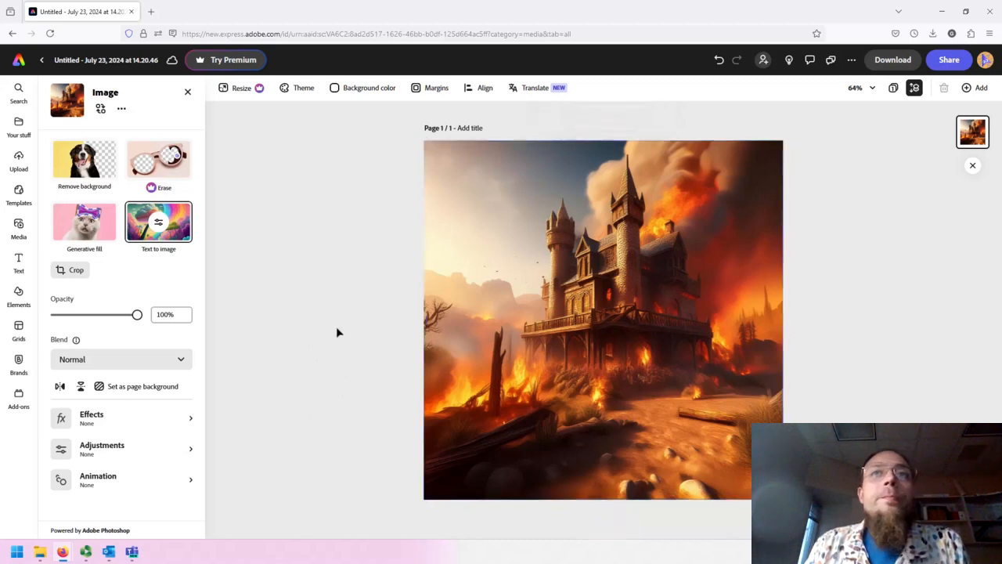
left_click(19, 229)
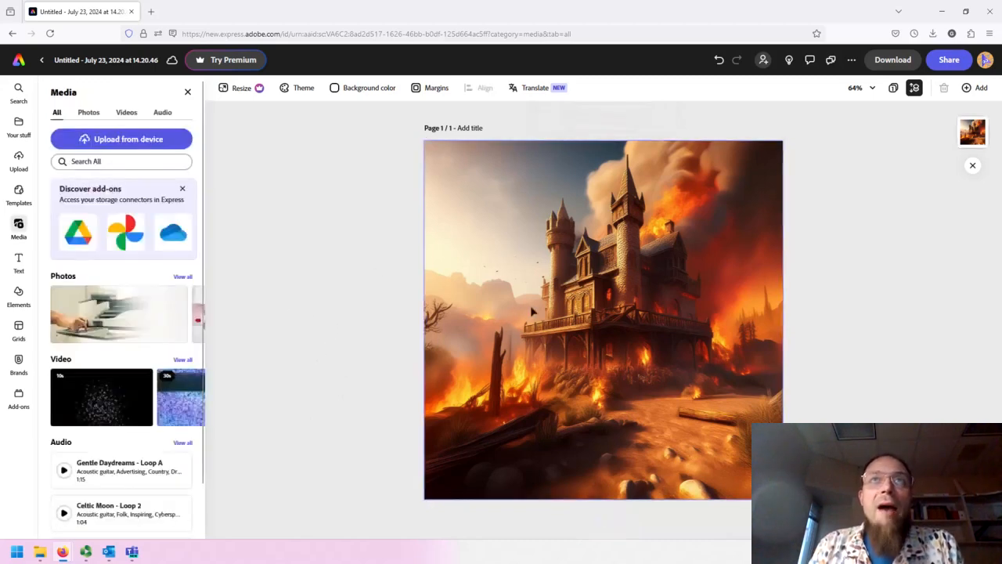
left_click(602, 319)
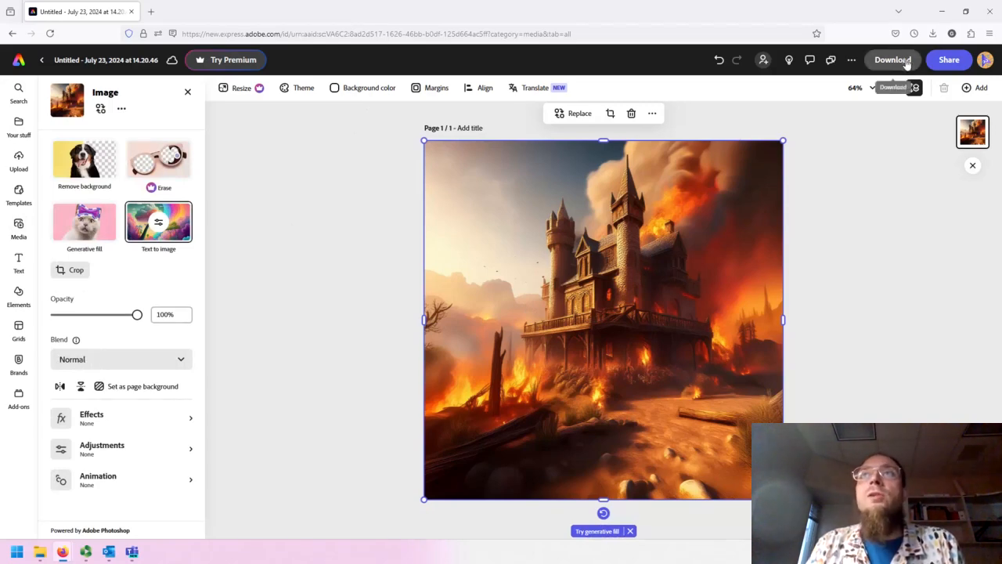
Bring up Download for the castle image with PNG kept as the file format
left_click(893, 60)
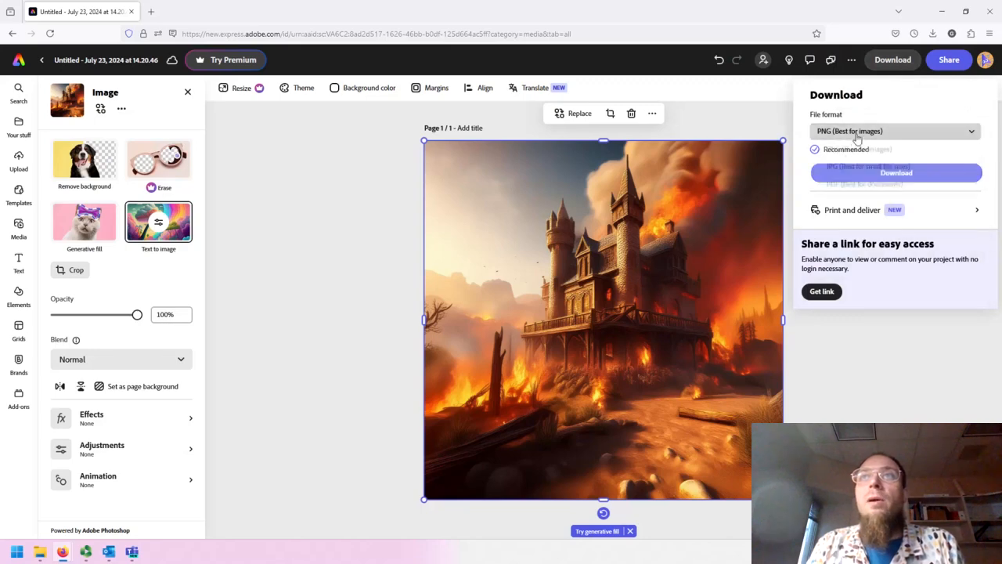
left_click(896, 132)
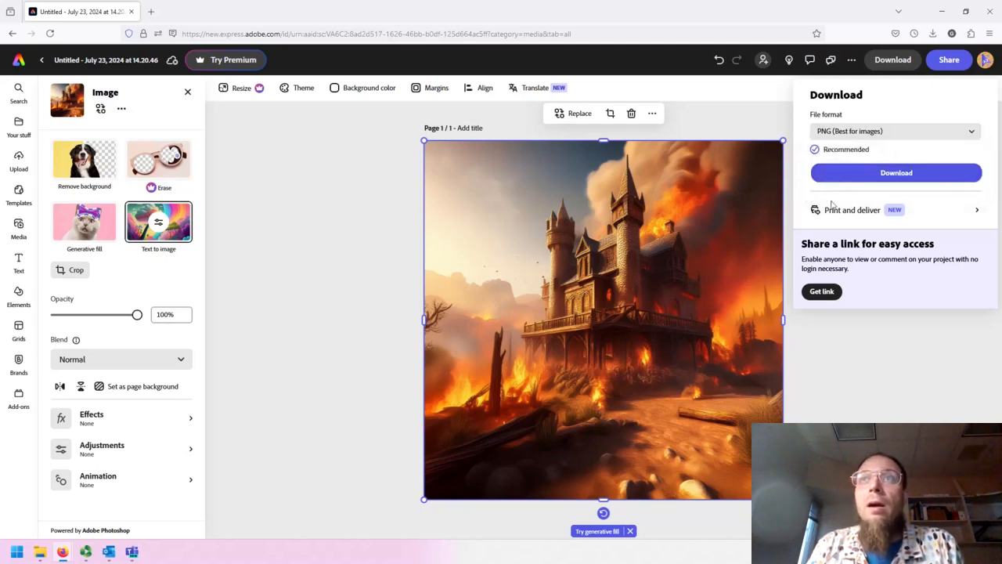
mouse_move(833, 317)
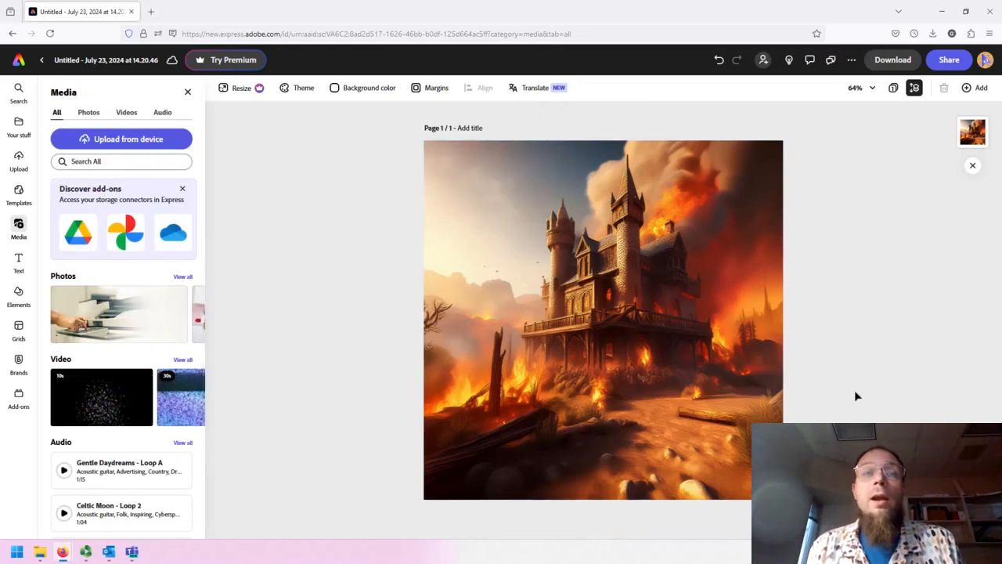
mouse_move(880, 360)
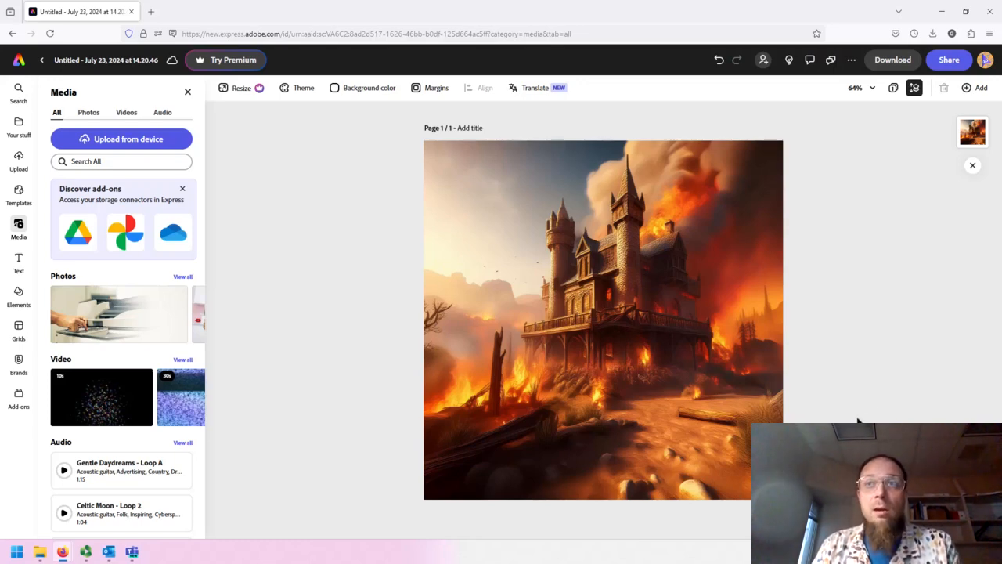
mouse_move(877, 321)
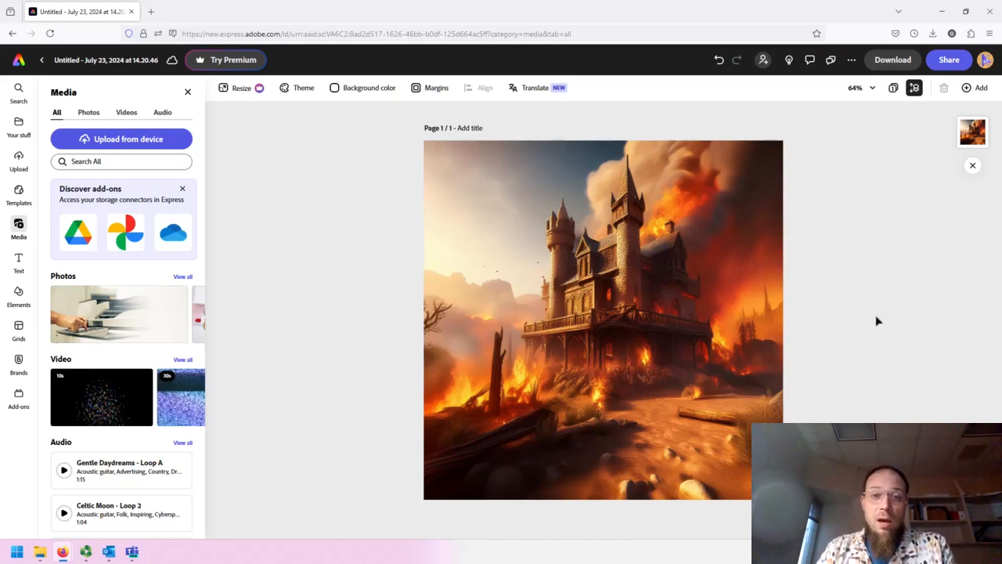
mouse_move(122, 526)
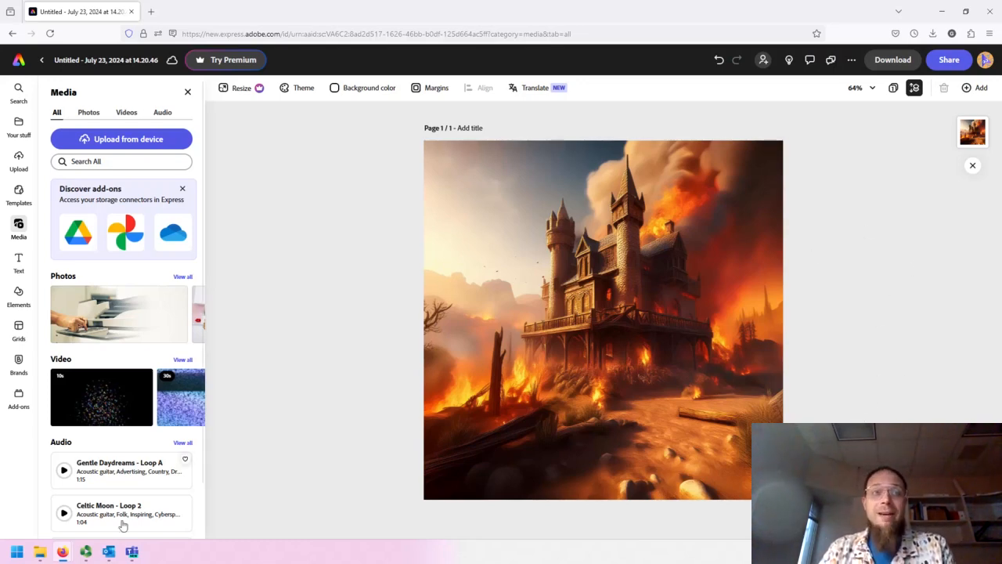